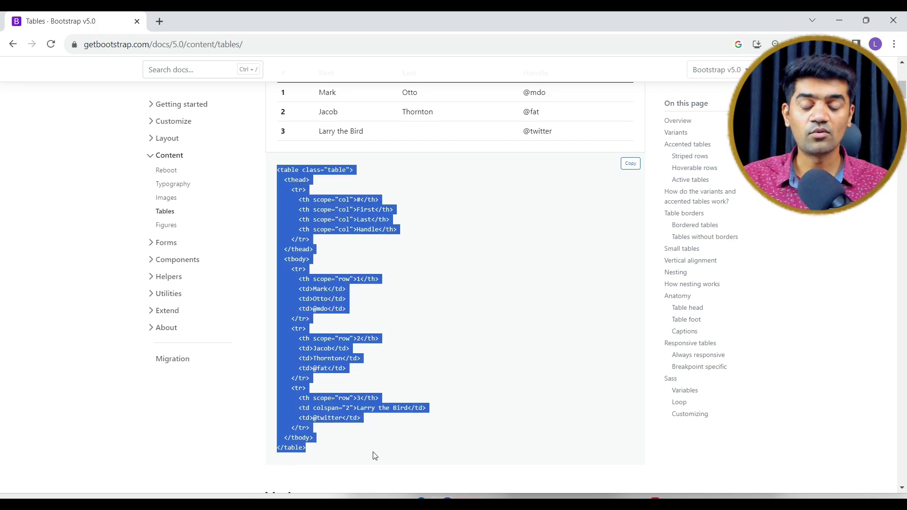
Review the example table markup, highlighting the first row's data cell
left_click(421, 243)
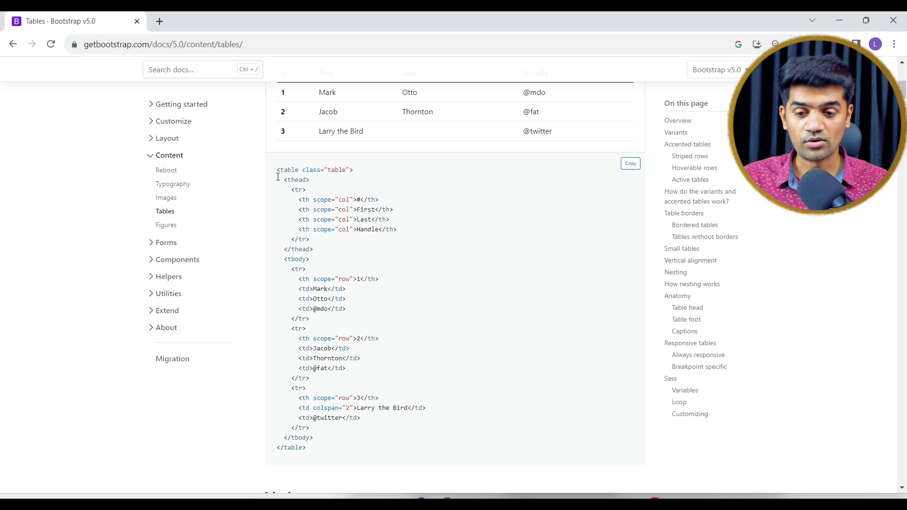
scroll("up", 3)
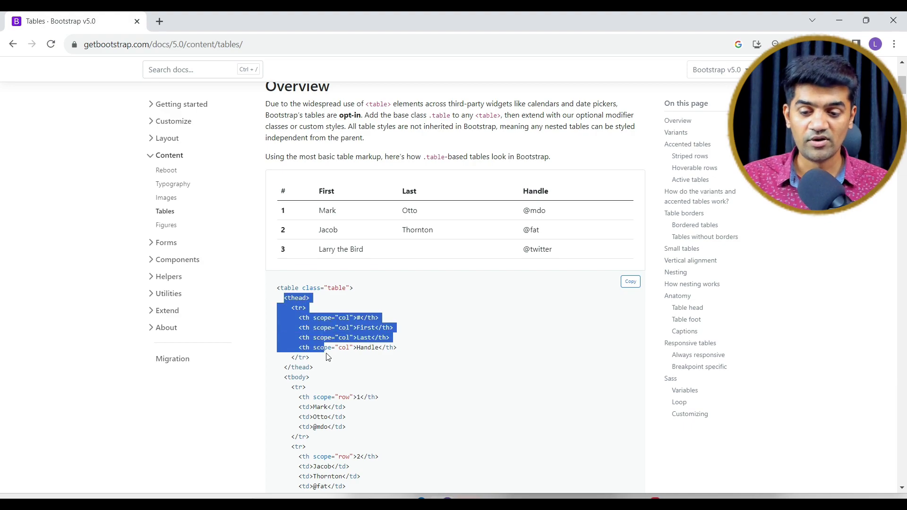
scroll("down", 3)
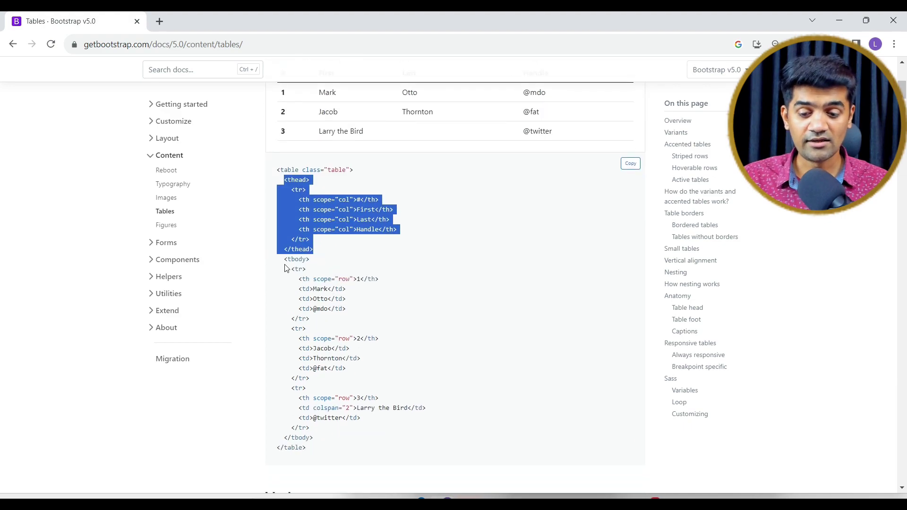
scroll("up", 3)
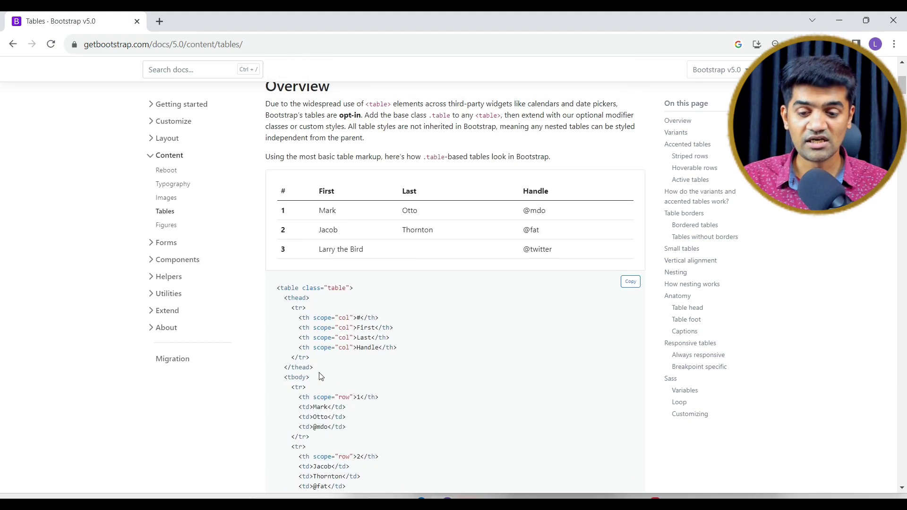
double_click(302, 396)
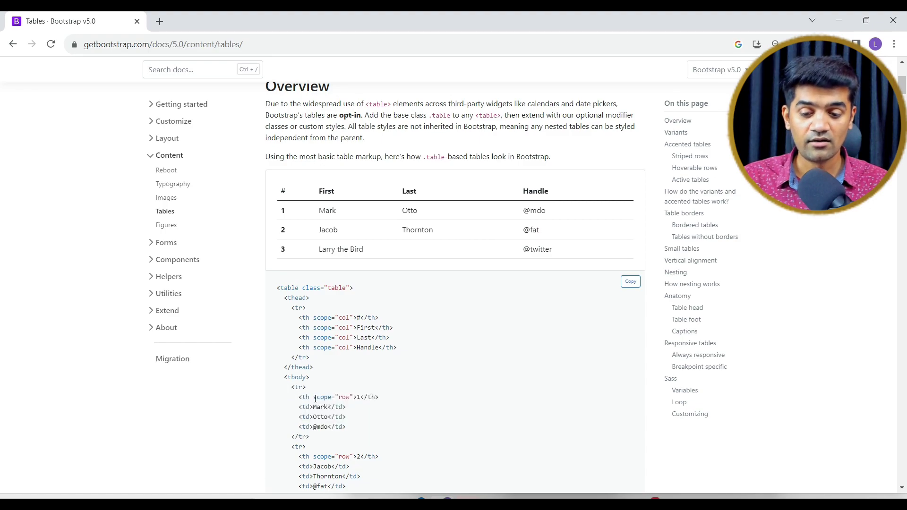
double_click(323, 397)
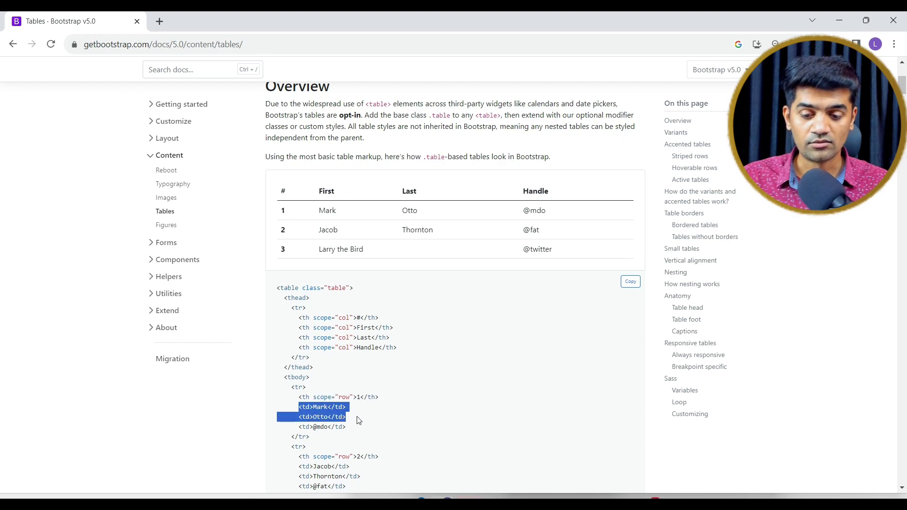
scroll("down", 3)
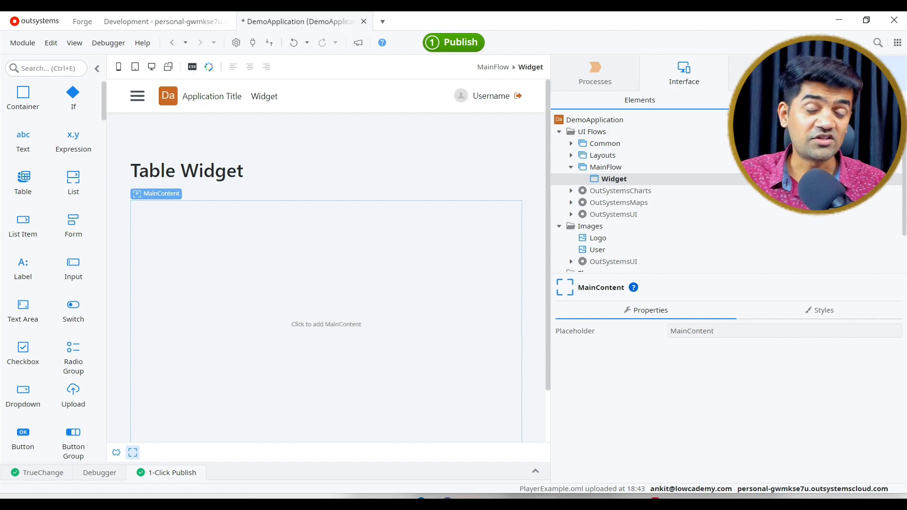
mouse_move(608, 181)
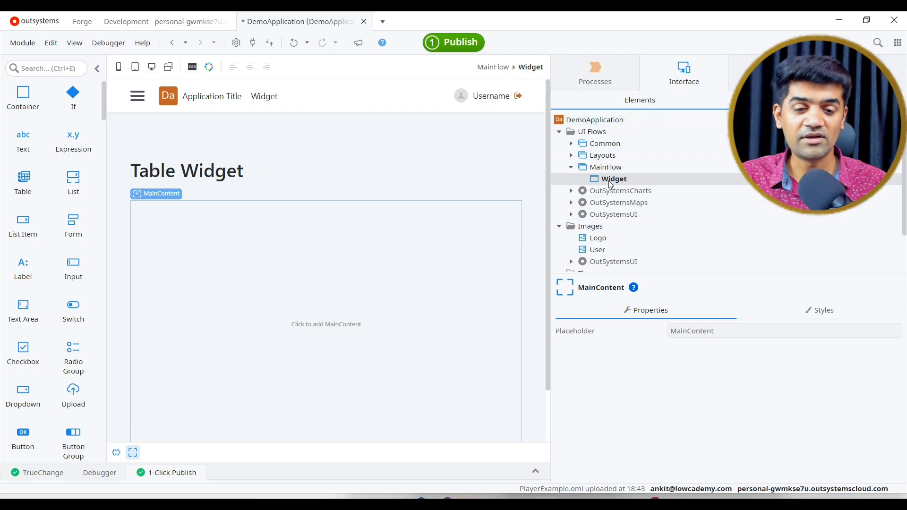
Add a Fetch Data from Database aggregate (Aggregate1) to the Widget screen and edit it
right_click(613, 178)
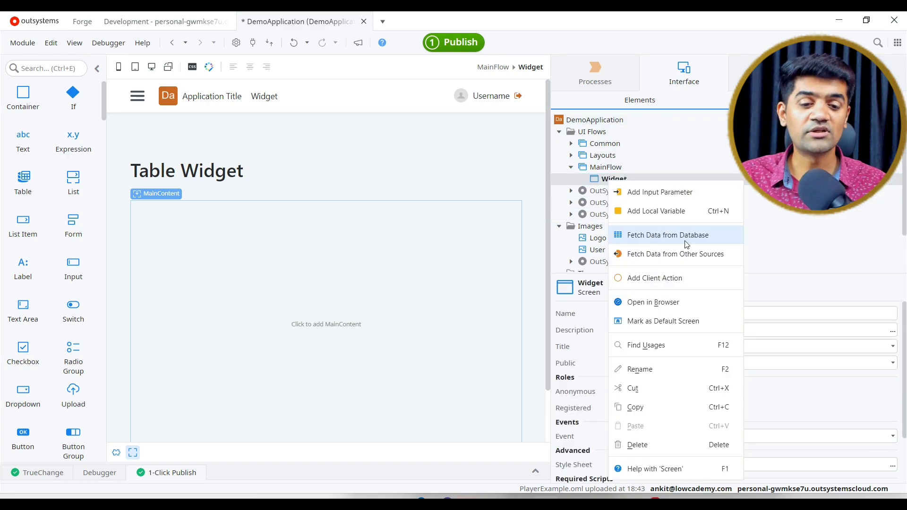
left_click(668, 234)
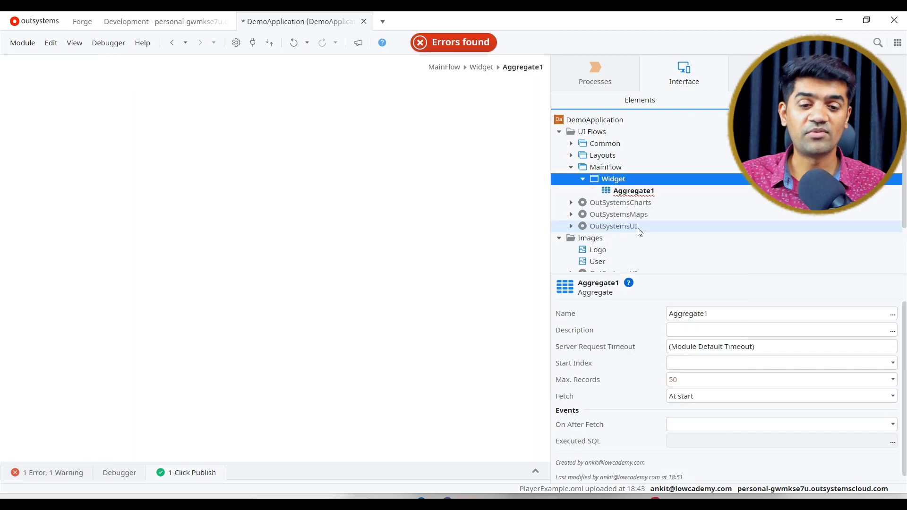
double_click(633, 190)
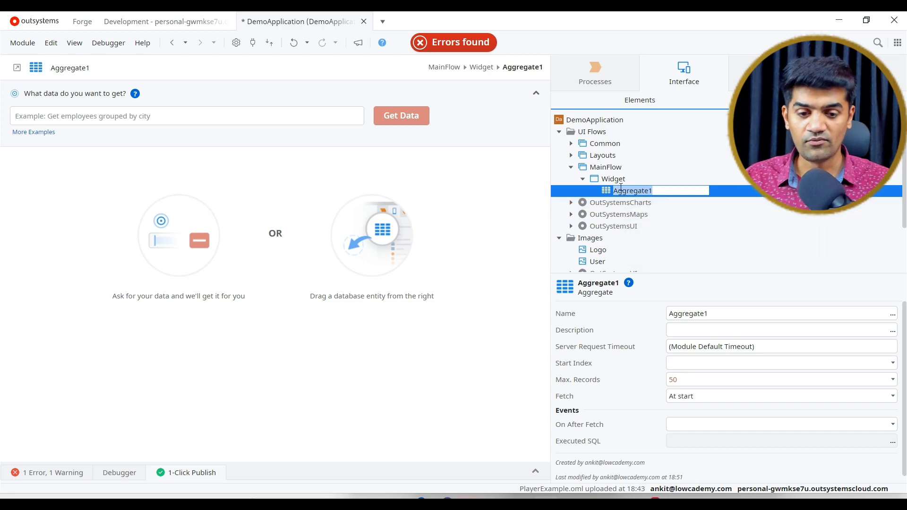
mouse_move(610, 188)
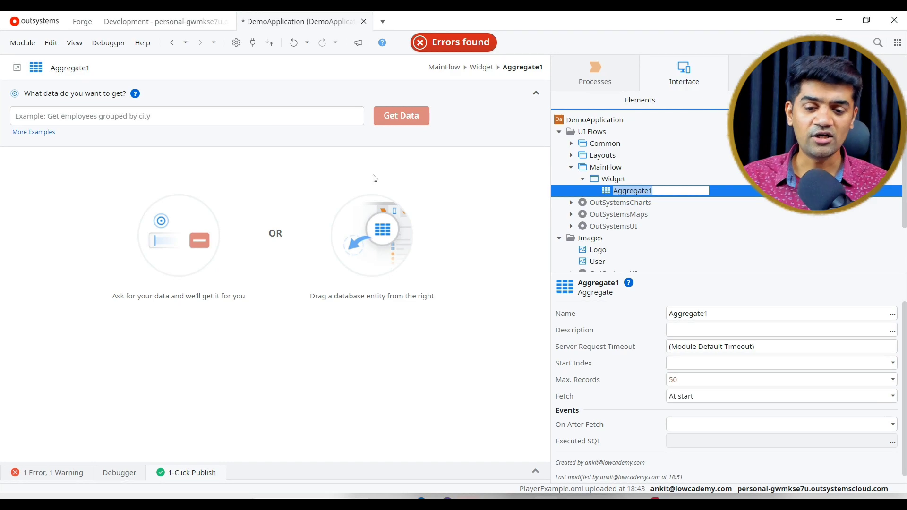
mouse_move(257, 232)
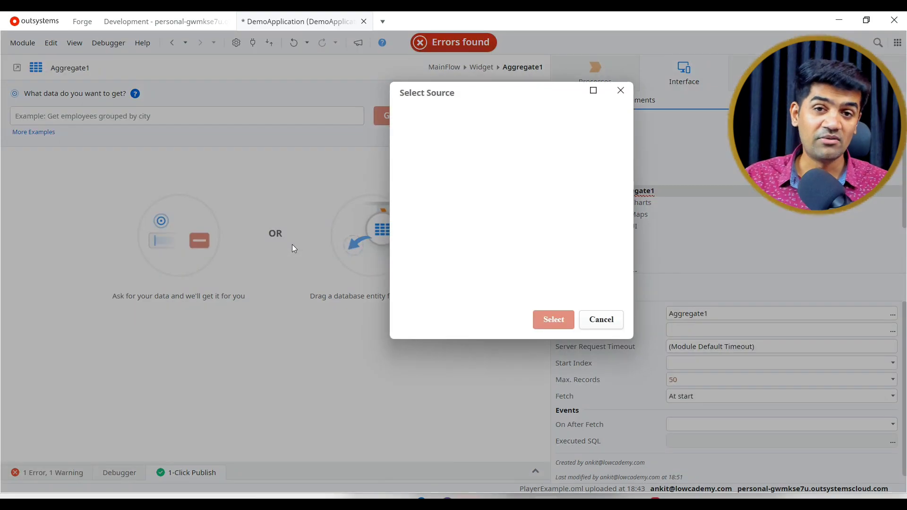
Source the aggregate from the (System) User entity, giving GetUsers with its Is_Active filter
type("use")
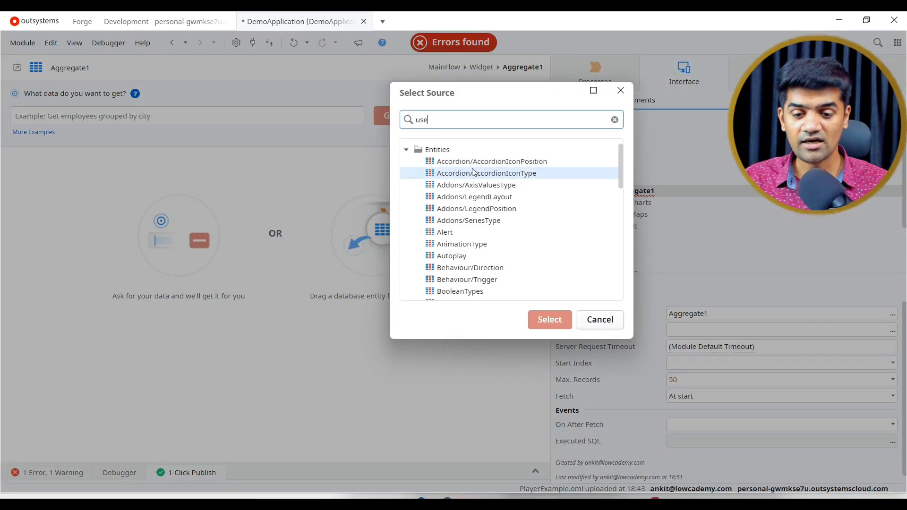
type("r")
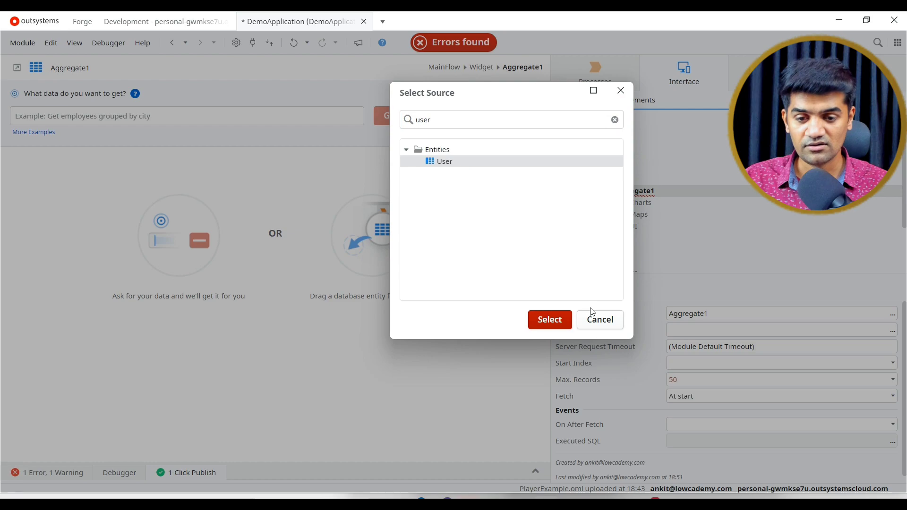
left_click(600, 320)
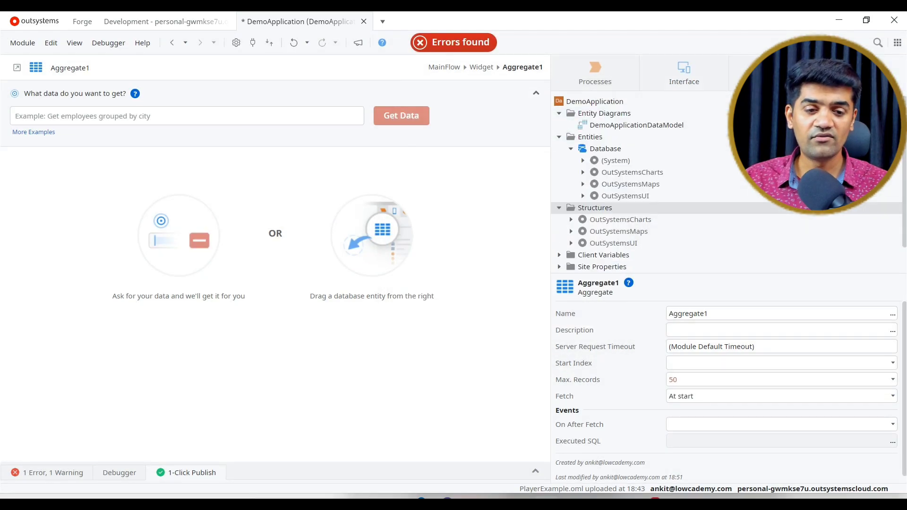
left_click(583, 160)
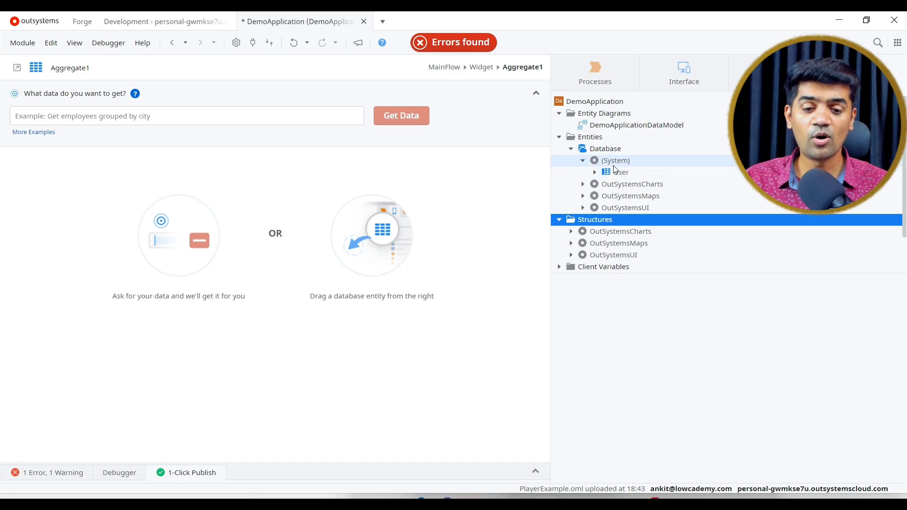
left_click(622, 172)
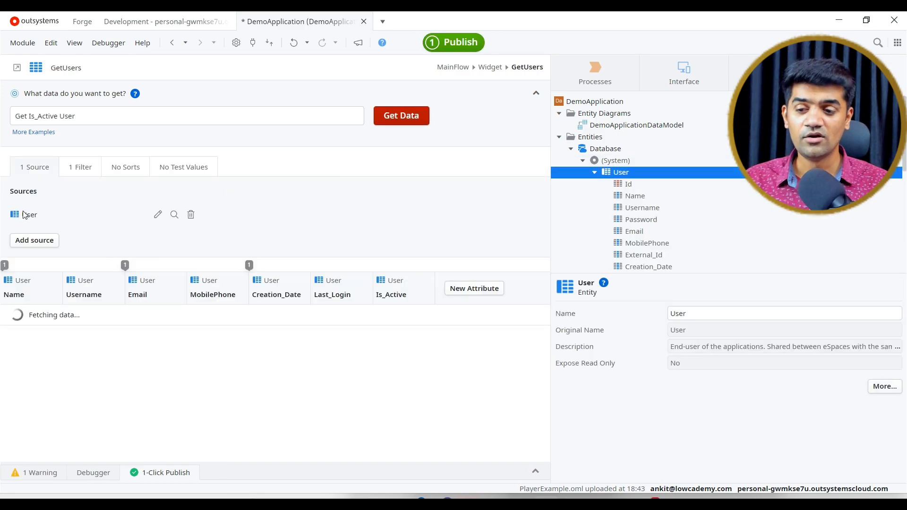
left_click(80, 168)
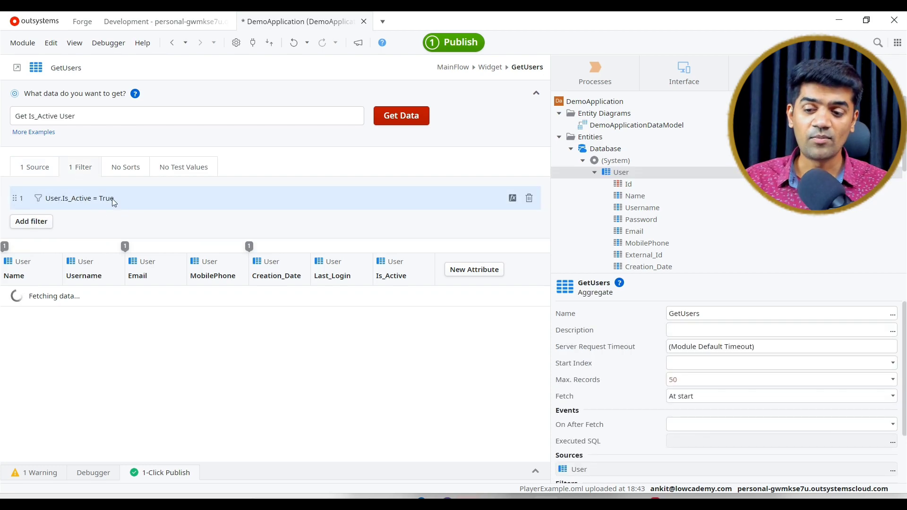
mouse_move(122, 180)
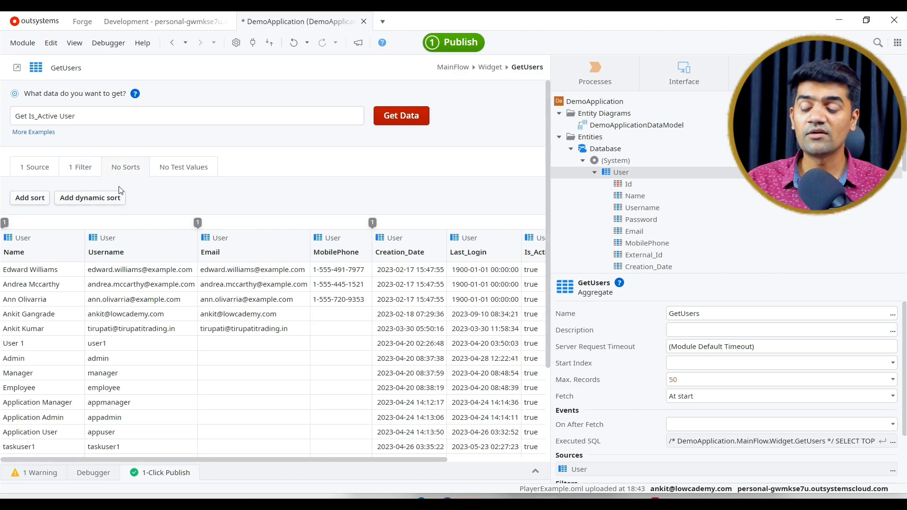
mouse_move(29, 197)
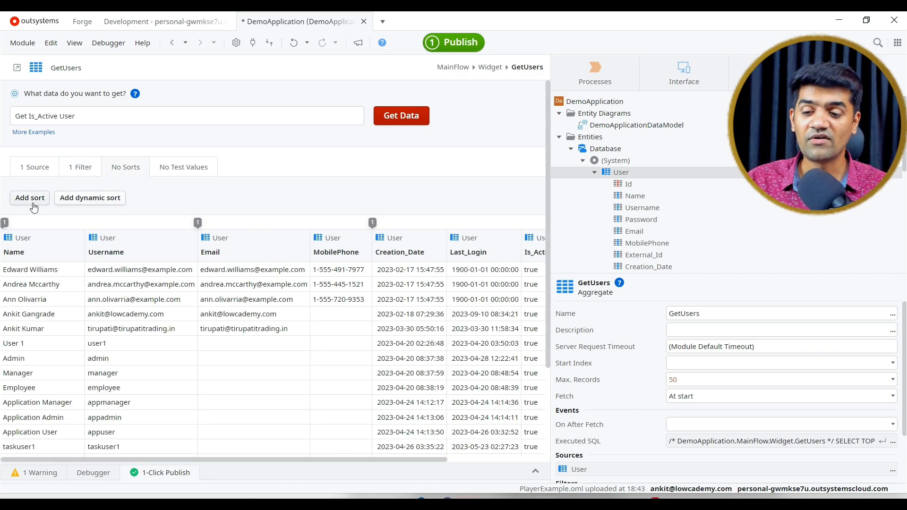
Sort GetUsers by User.Name and return to the Widget screen
left_click(29, 198)
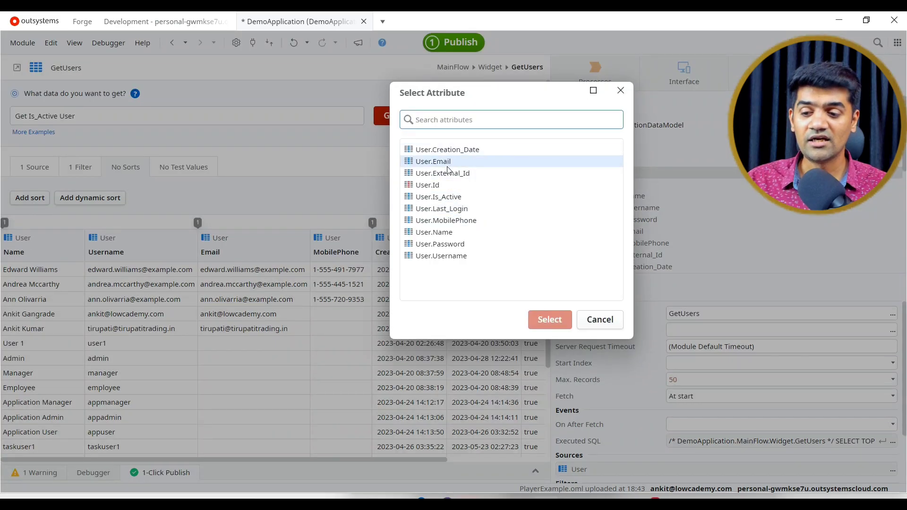
left_click(433, 232)
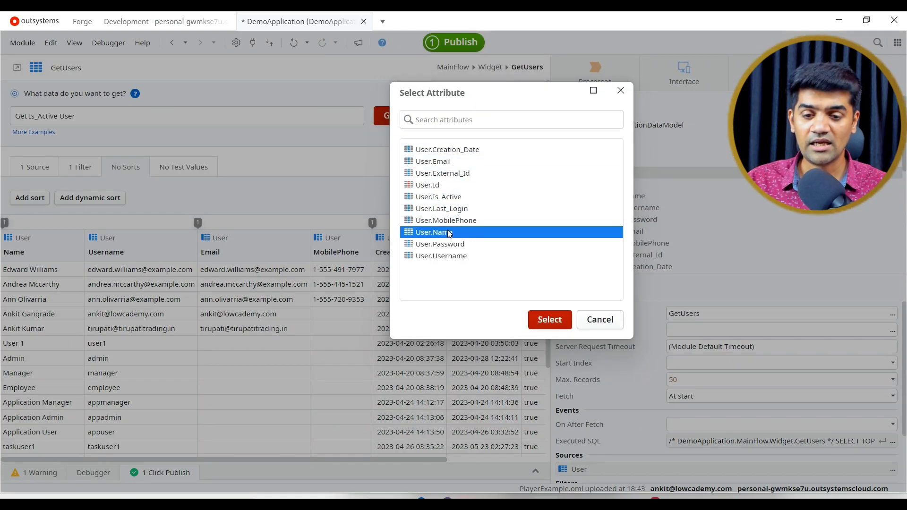
left_click(549, 319)
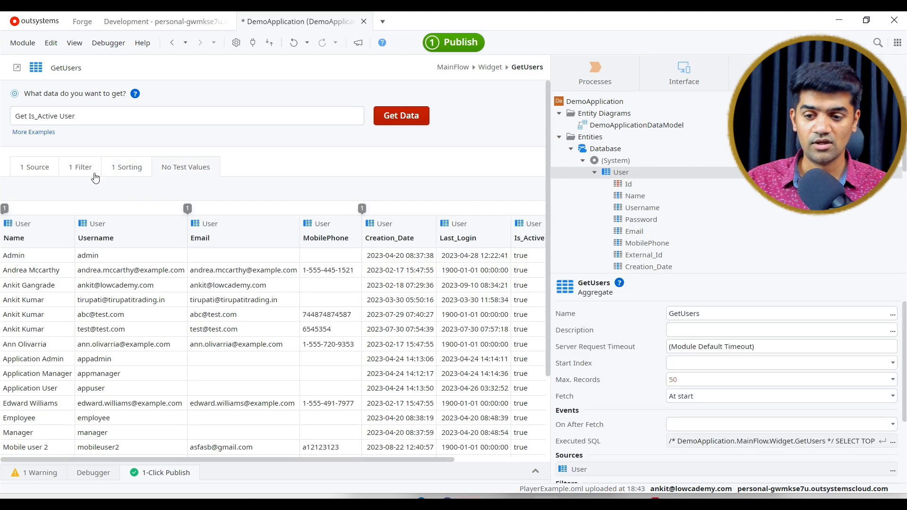
left_click(80, 167)
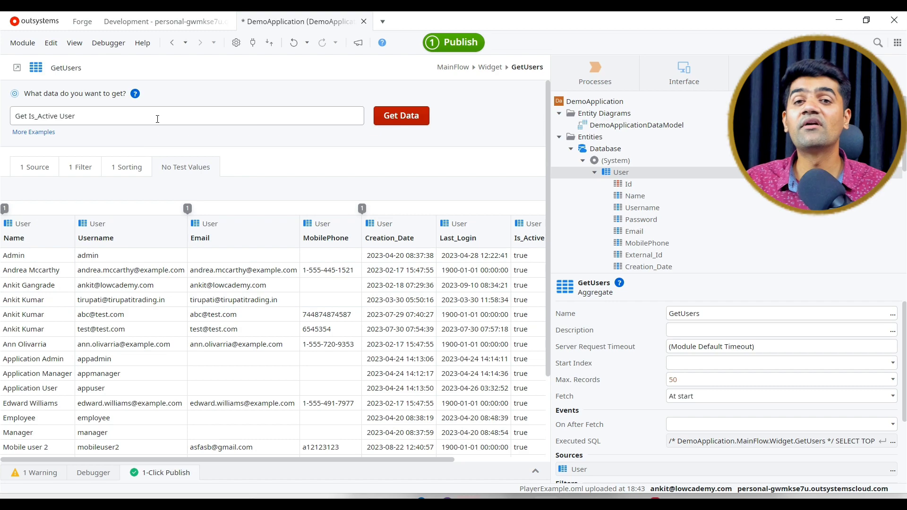
left_click(490, 67)
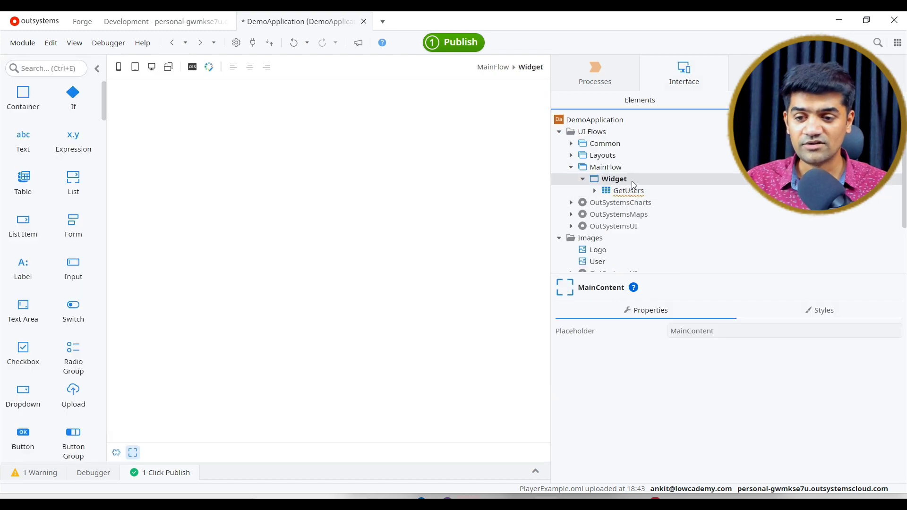
left_click(628, 190)
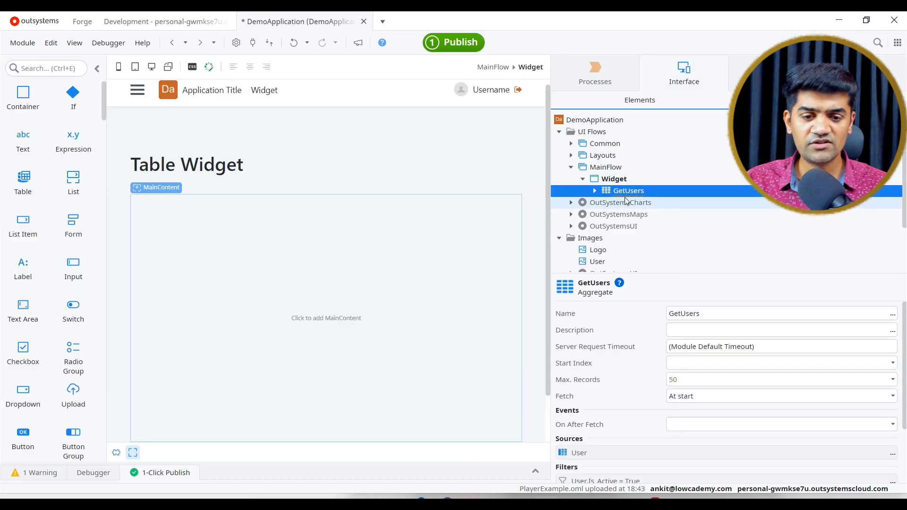
double_click(629, 191)
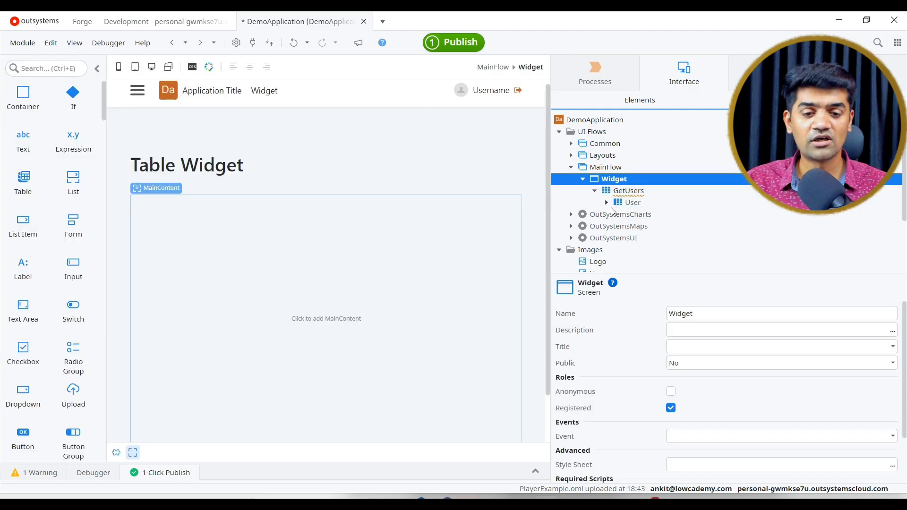
left_click(607, 203)
type("\\")
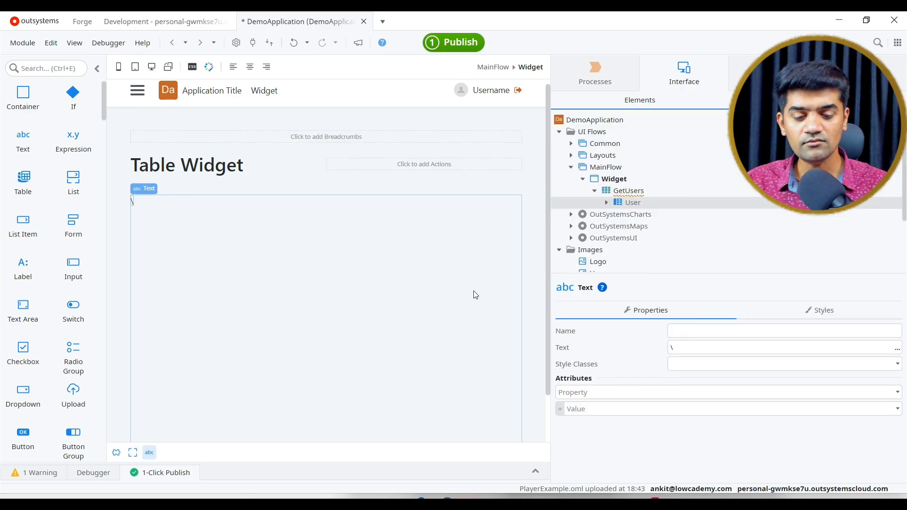
left_click(326, 318)
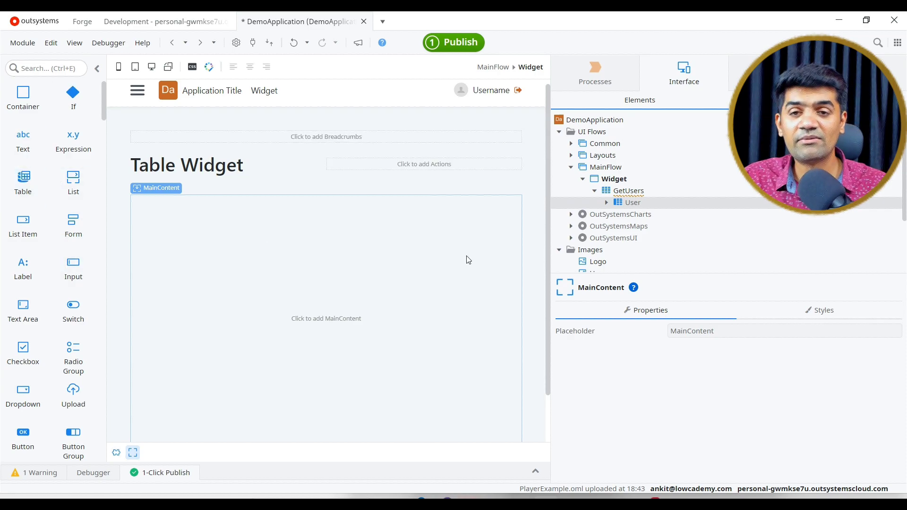
left_click(632, 203)
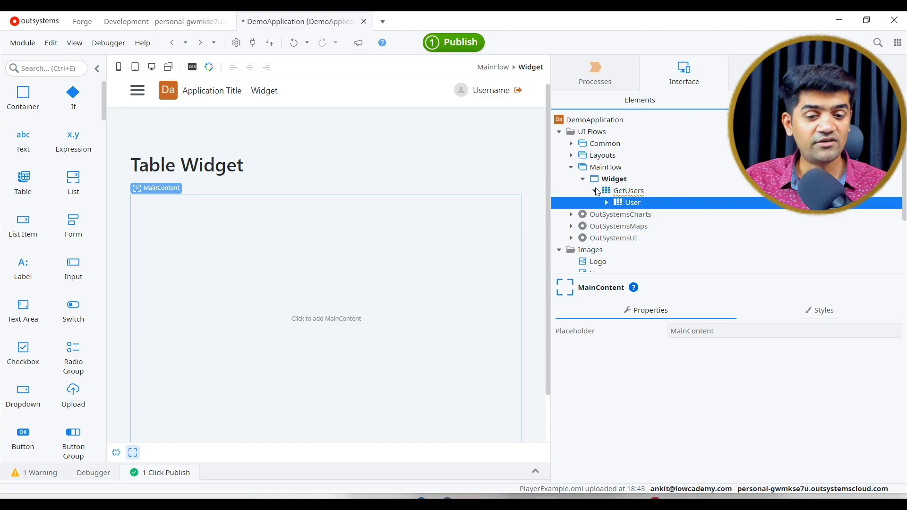
left_click(628, 190)
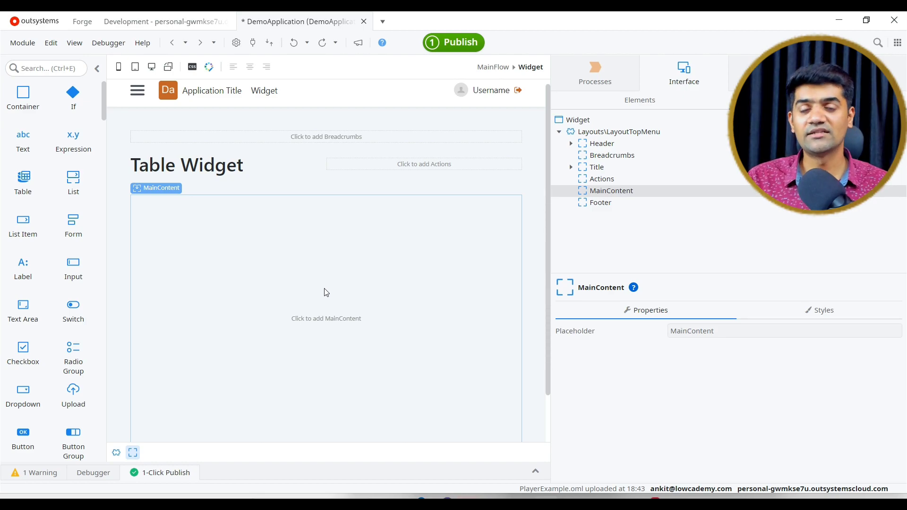
mouse_move(435, 305)
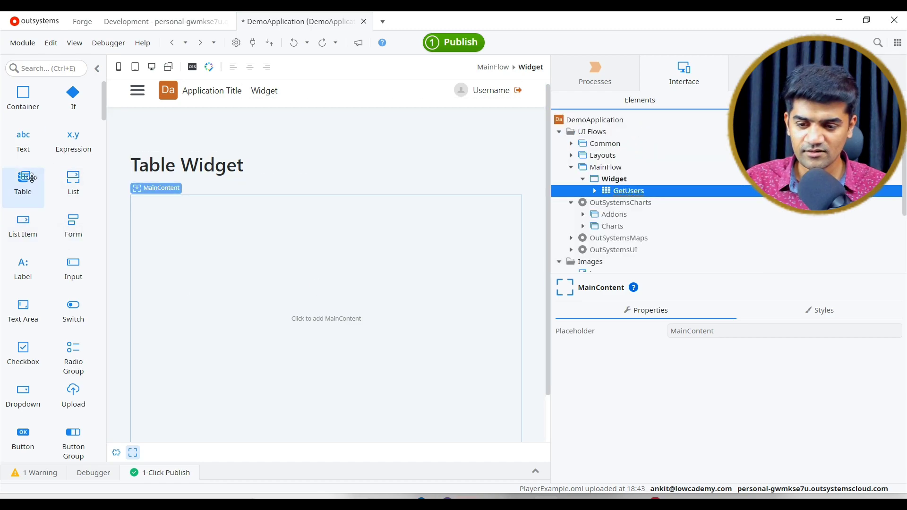
Place a Table in MainContent with GetUsers.List as its Source
left_click_drag(23, 180, 326, 261)
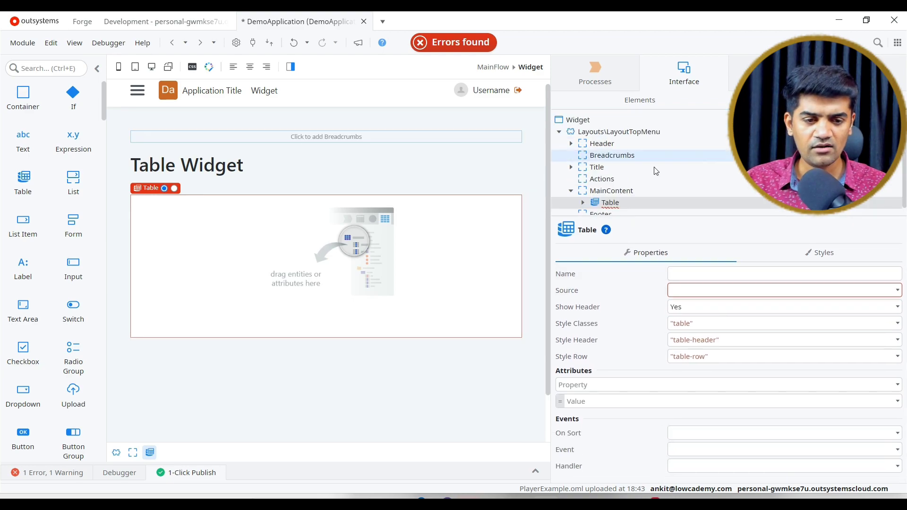
left_click(609, 203)
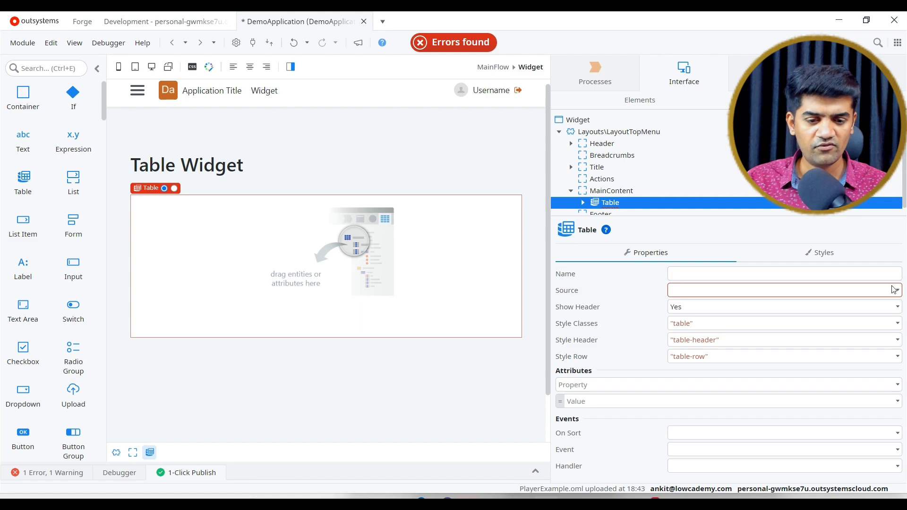
type("GetUsers.List")
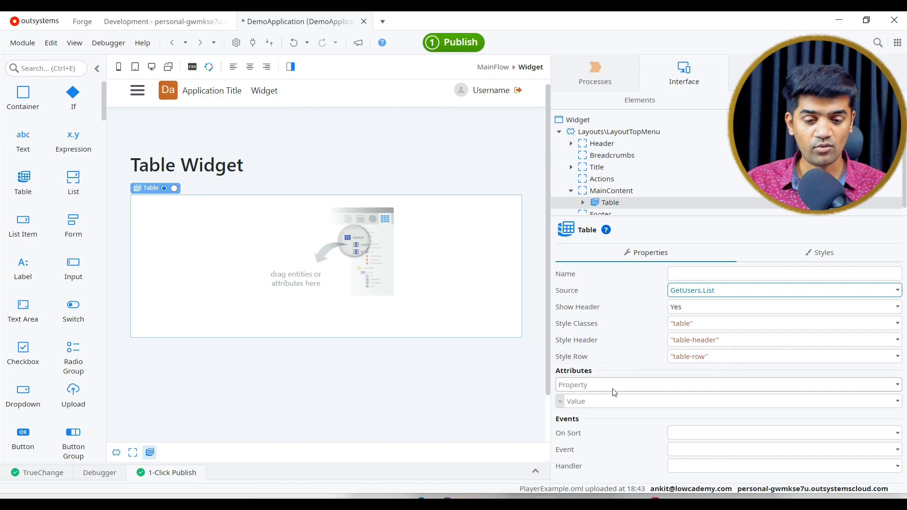
mouse_move(616, 384)
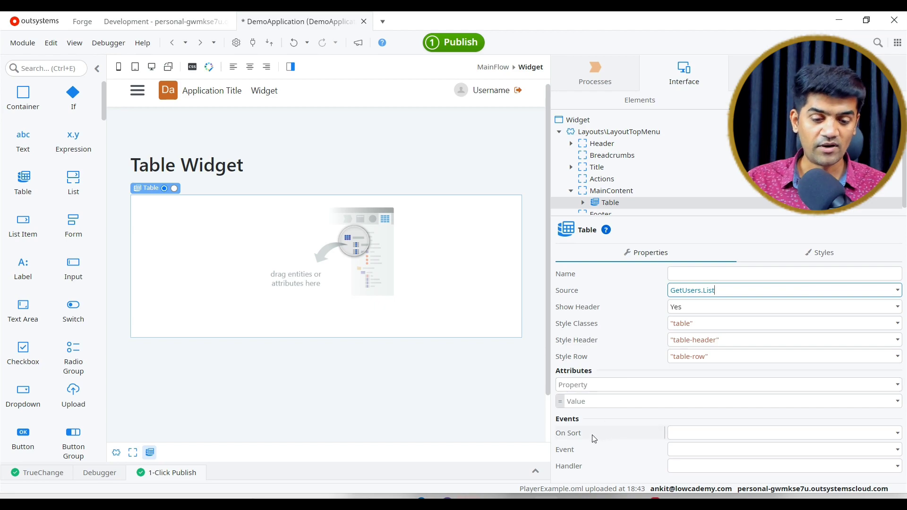
mouse_move(194, 224)
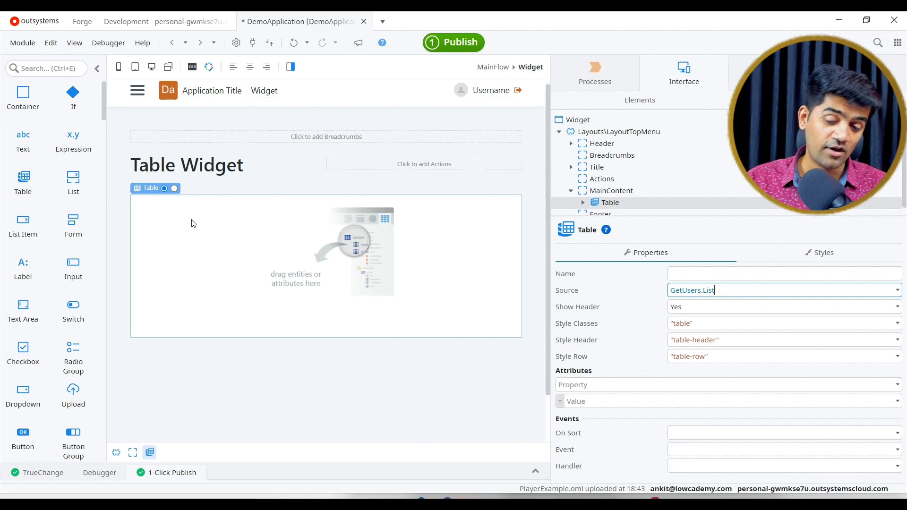
mouse_move(430, 214)
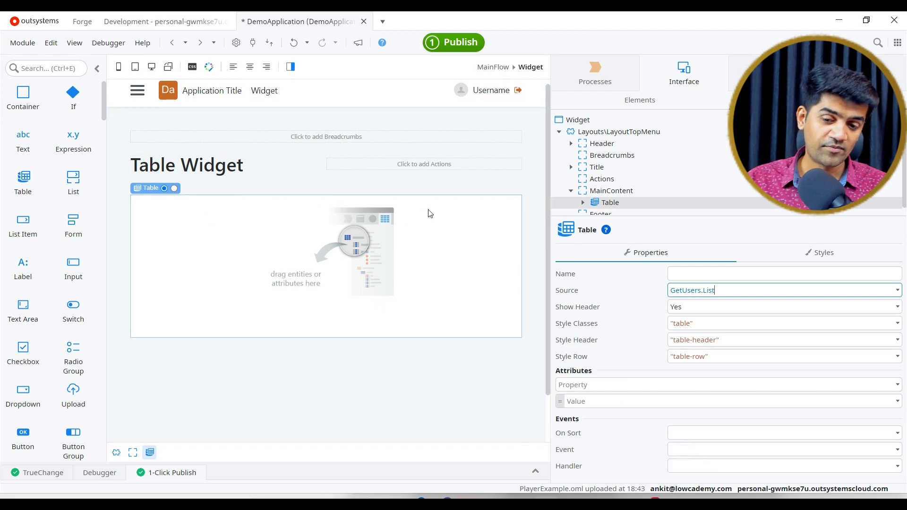
mouse_move(443, 213)
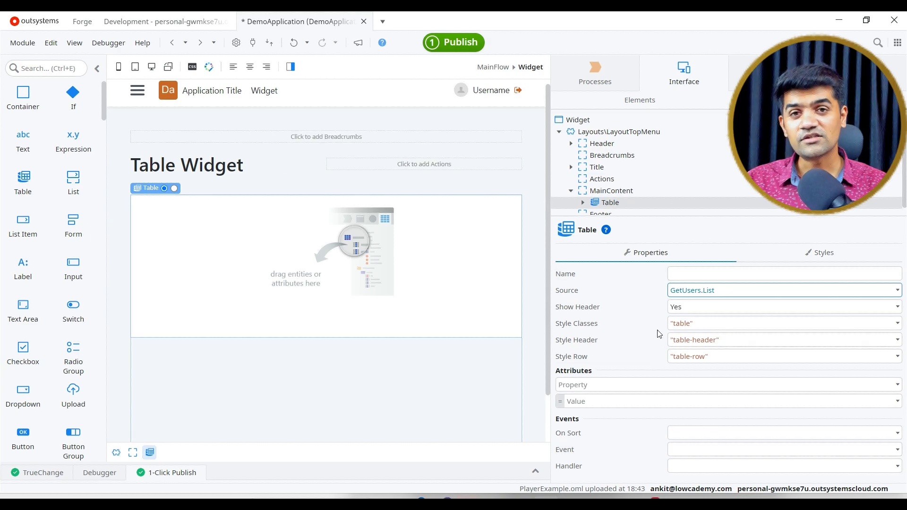
mouse_move(613, 433)
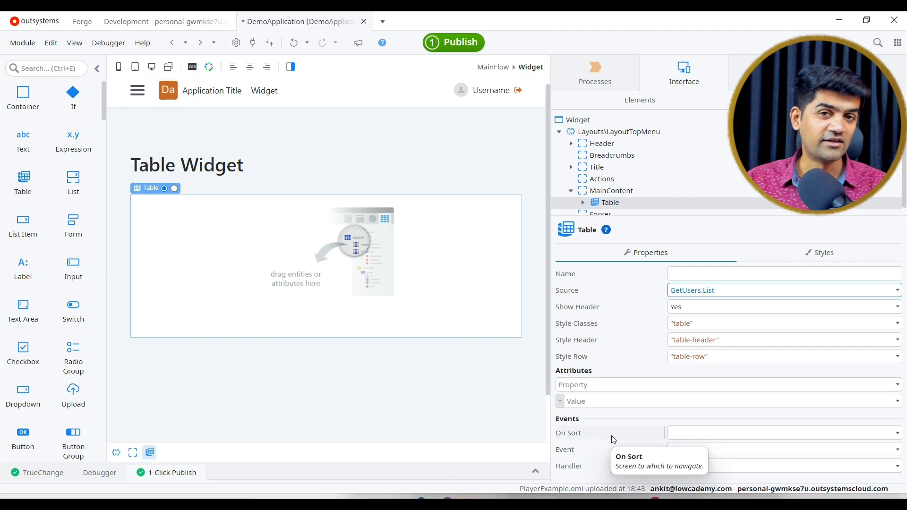
mouse_move(437, 249)
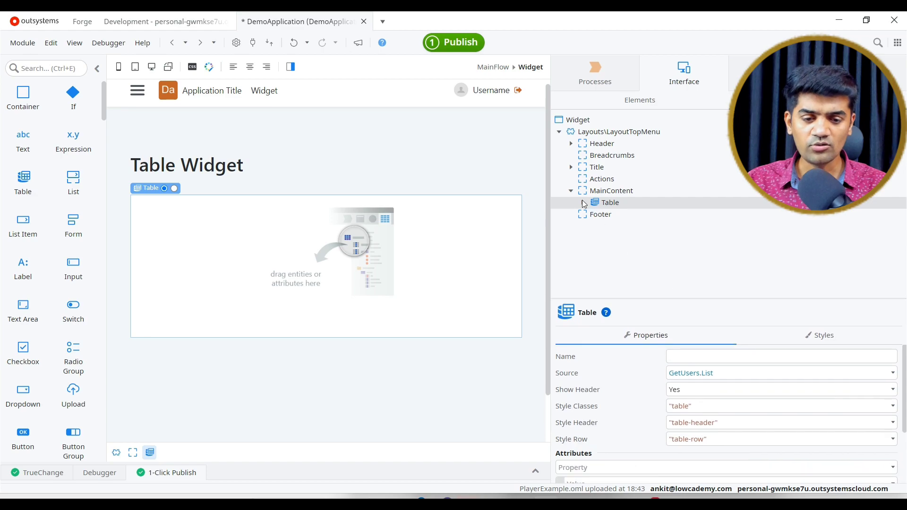
Add new columns so the table has three, then target the first header cell
left_click(609, 201)
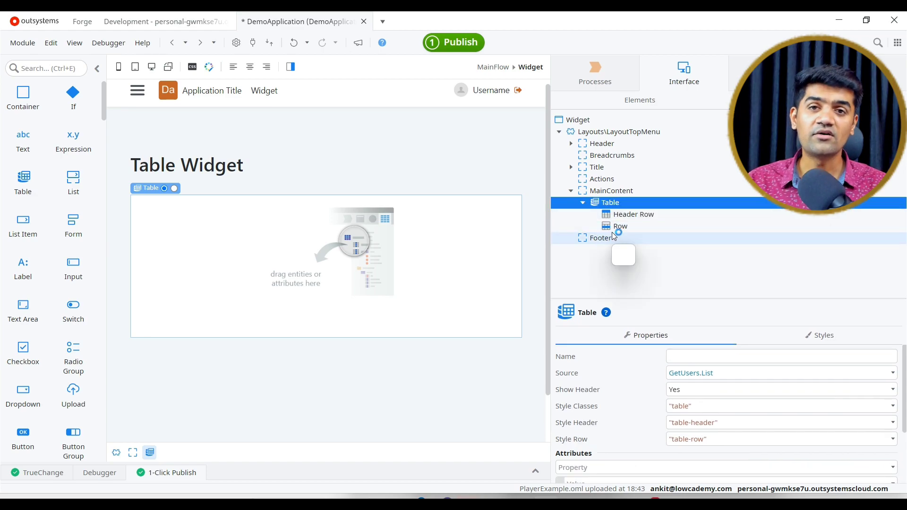
right_click(609, 203)
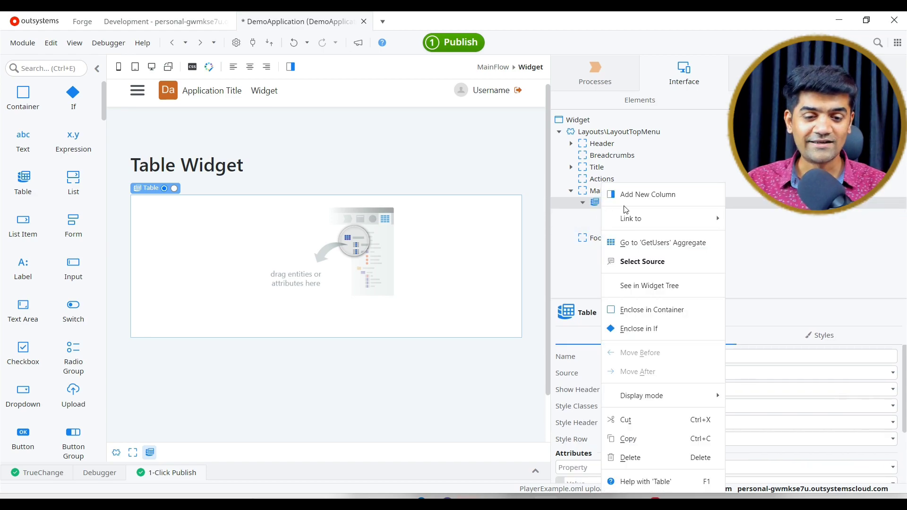
left_click(647, 194)
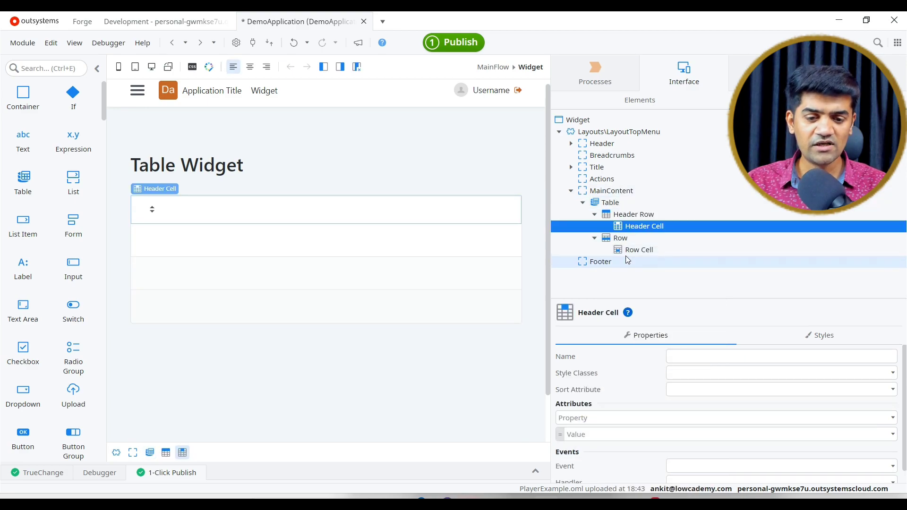
right_click(609, 201)
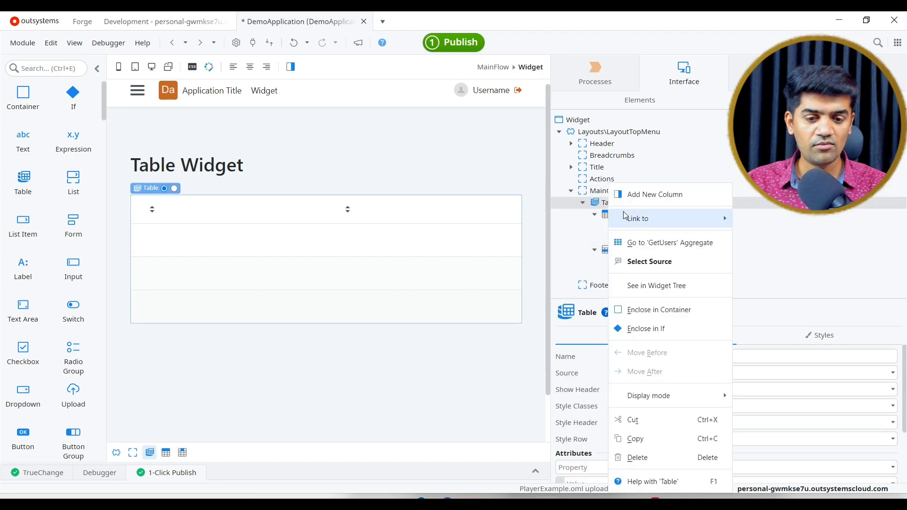
left_click(655, 193)
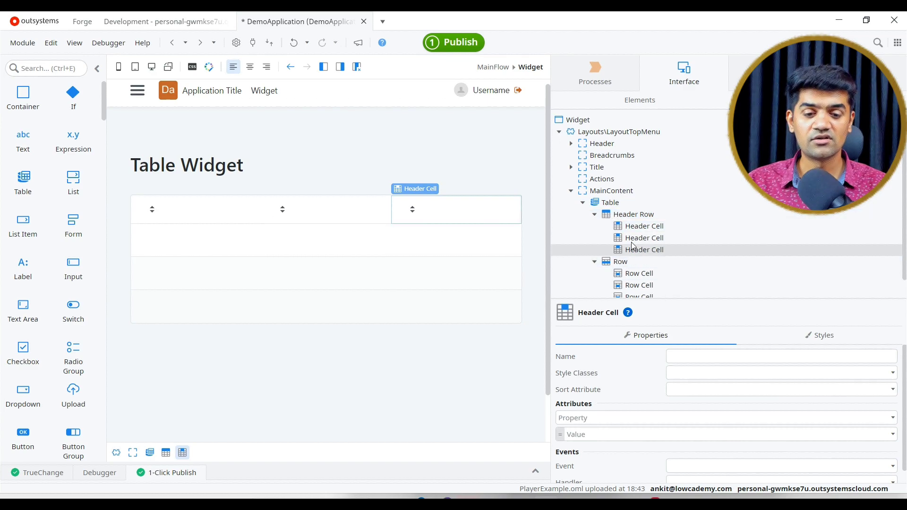
left_click(644, 226)
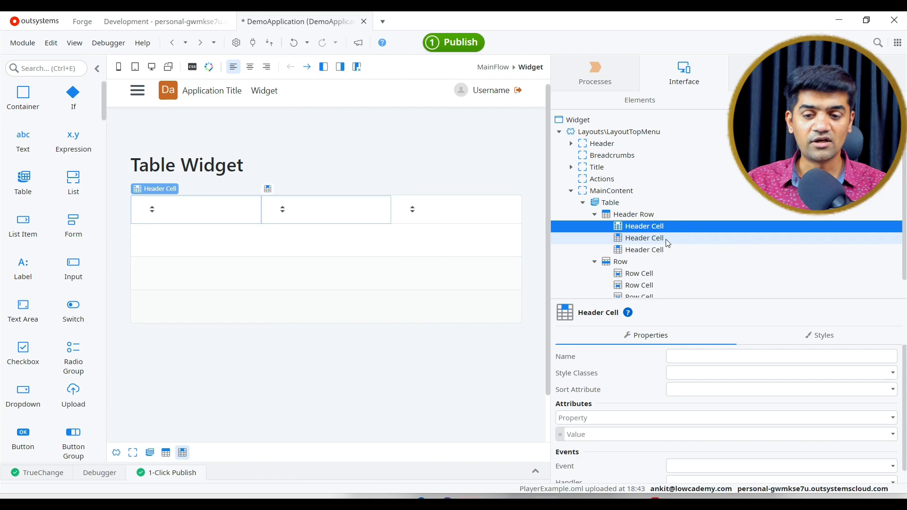
right_click(644, 238)
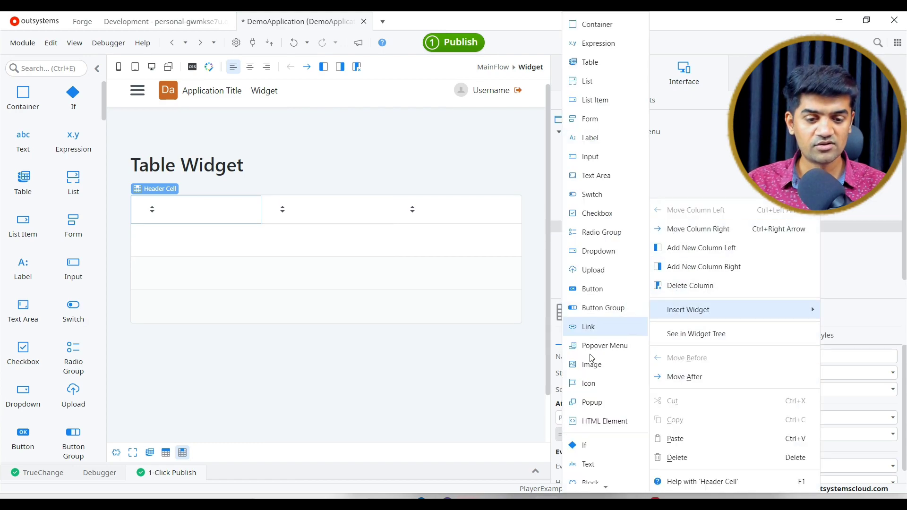
Label the three header cells Name, Username and Email
left_click(588, 464)
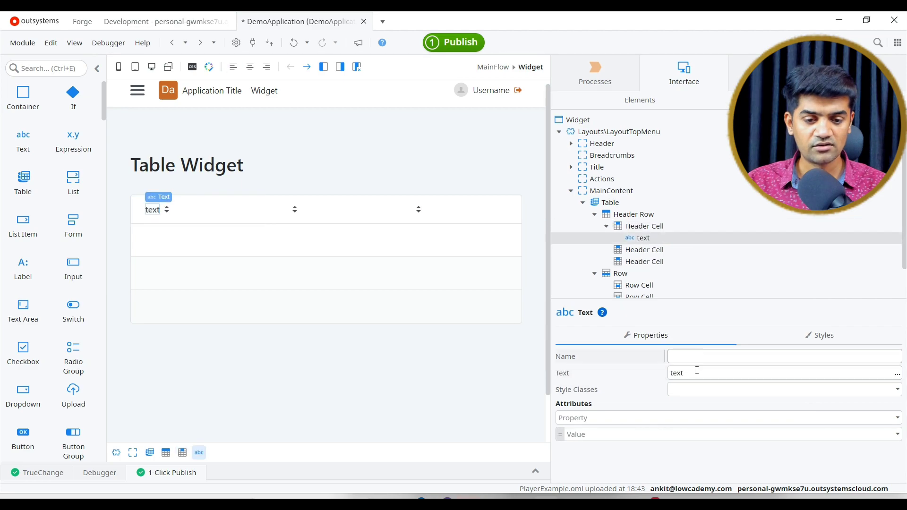
type("Name")
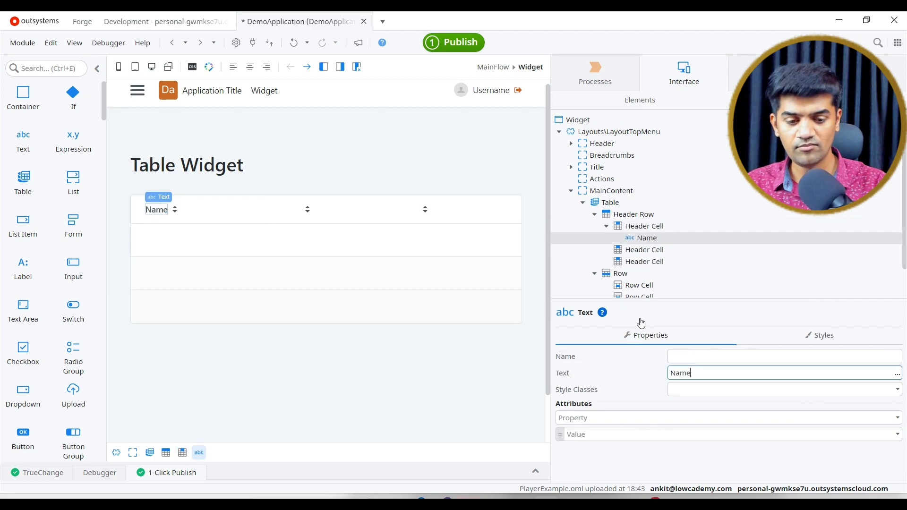
left_click(644, 250)
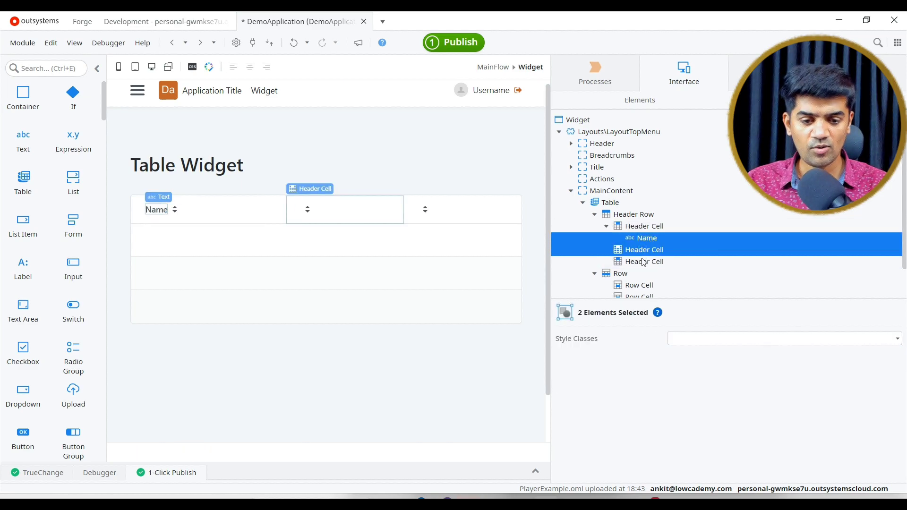
left_click(644, 238)
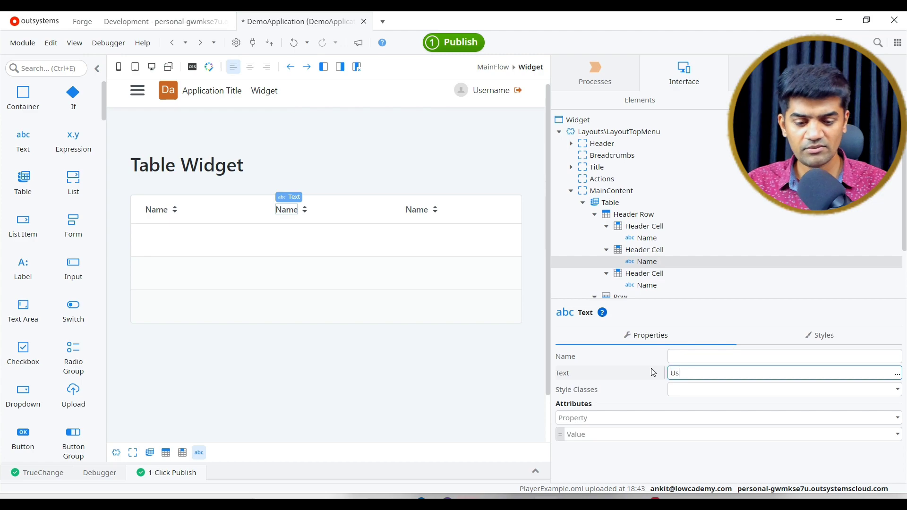
type("Username")
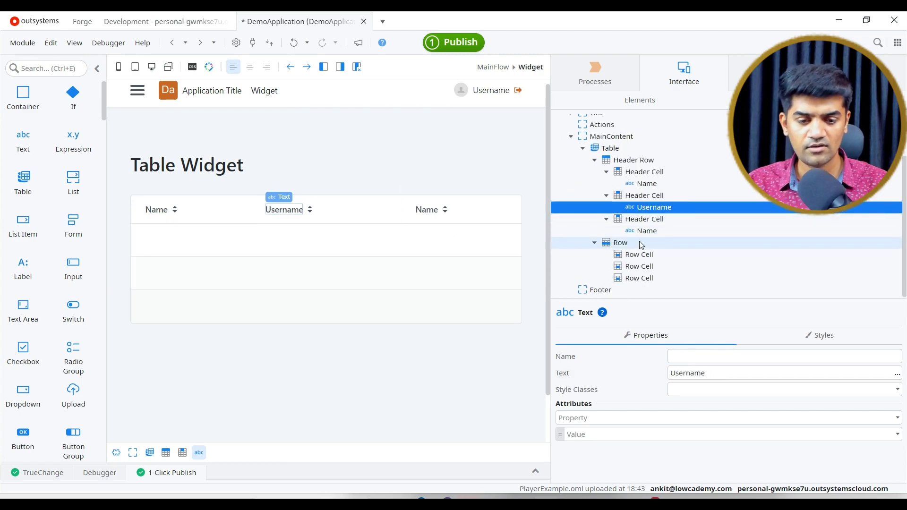
left_click(646, 230)
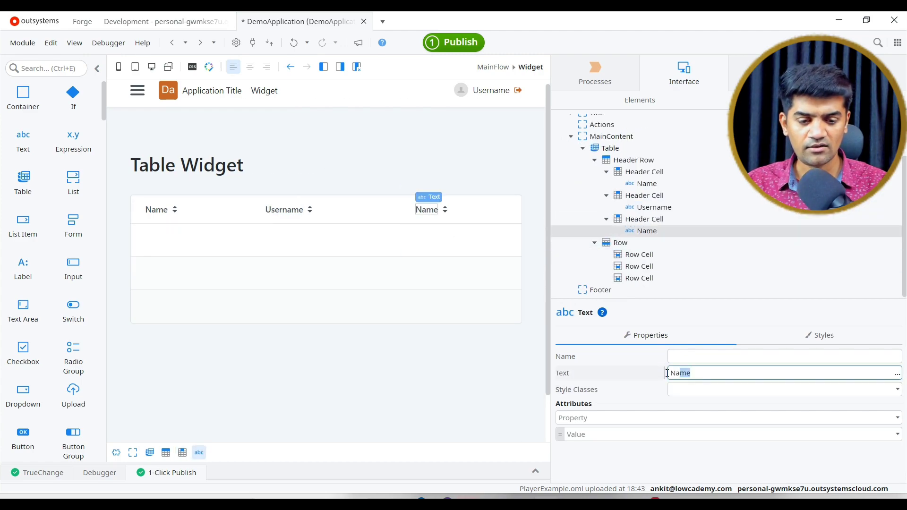
type("Email")
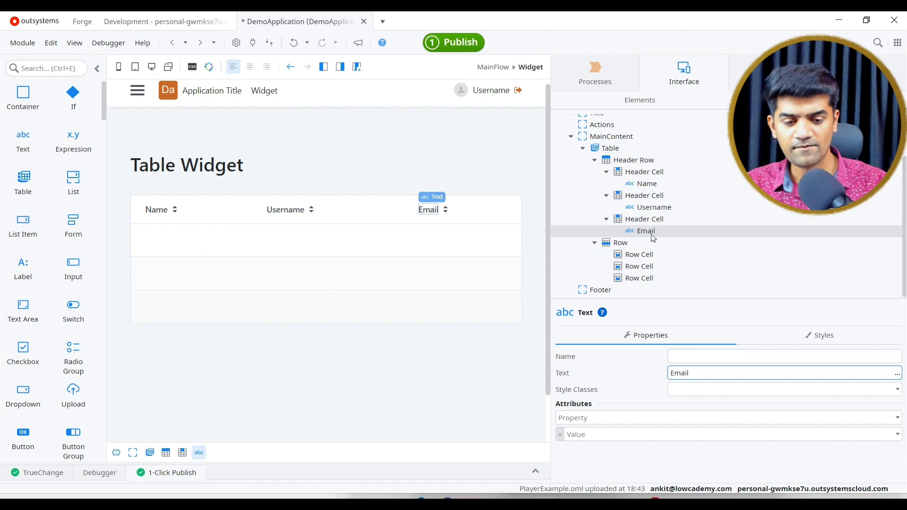
left_click(639, 255)
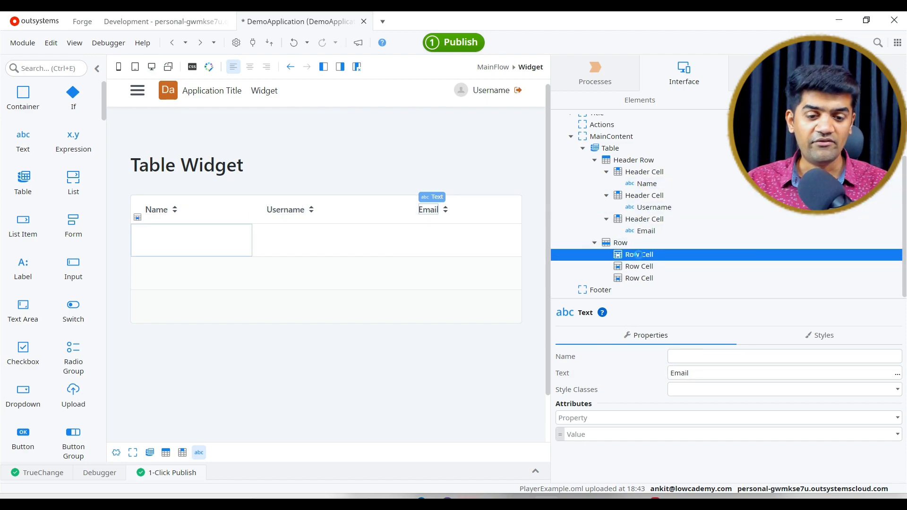
left_click(639, 255)
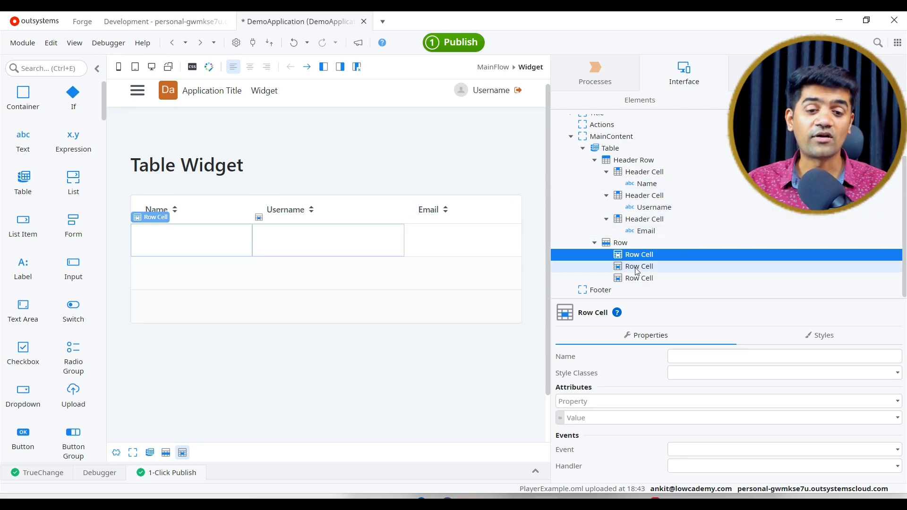
left_click(639, 266)
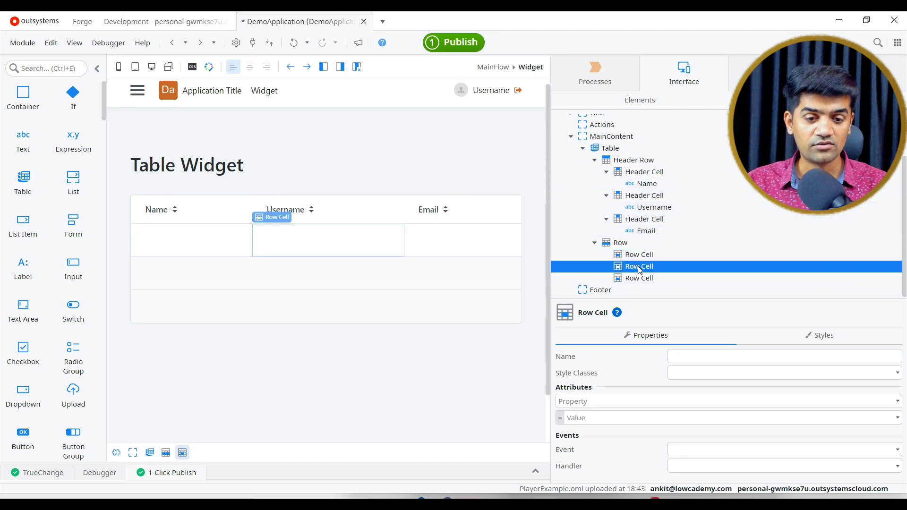
left_click(639, 278)
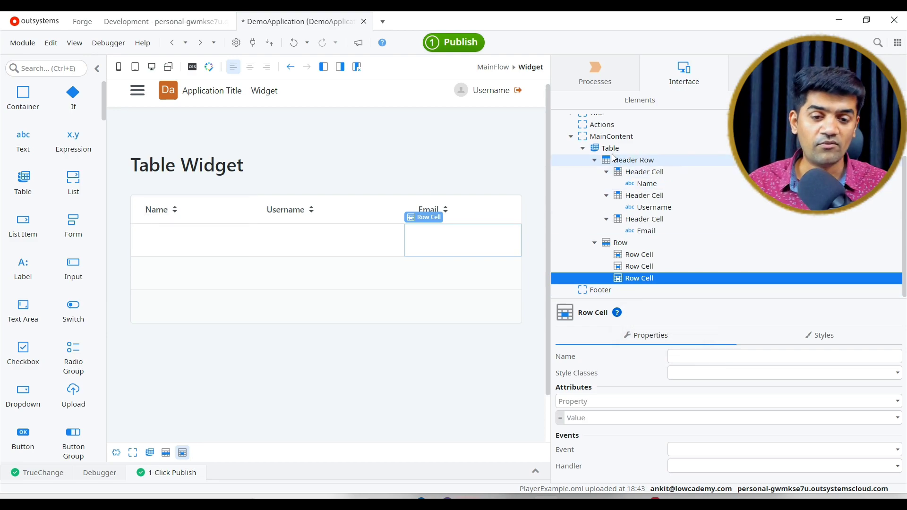
left_click(610, 147)
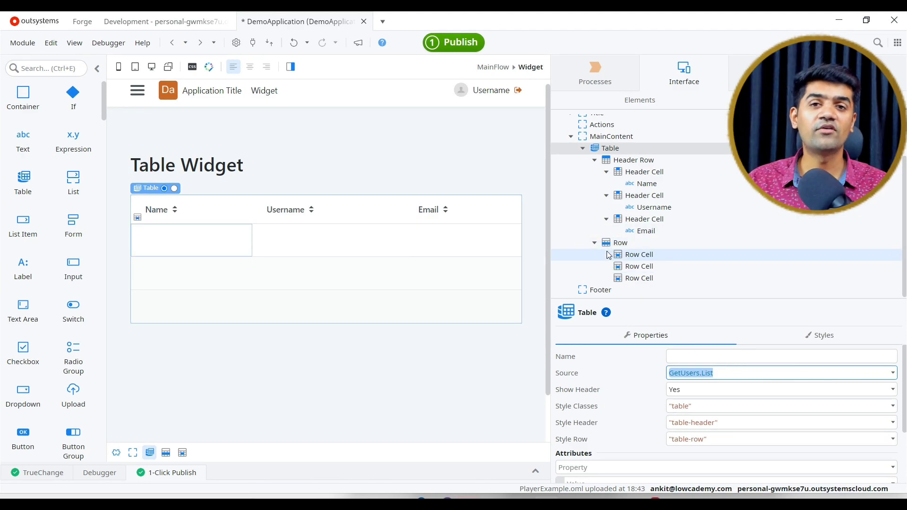
mouse_move(639, 261)
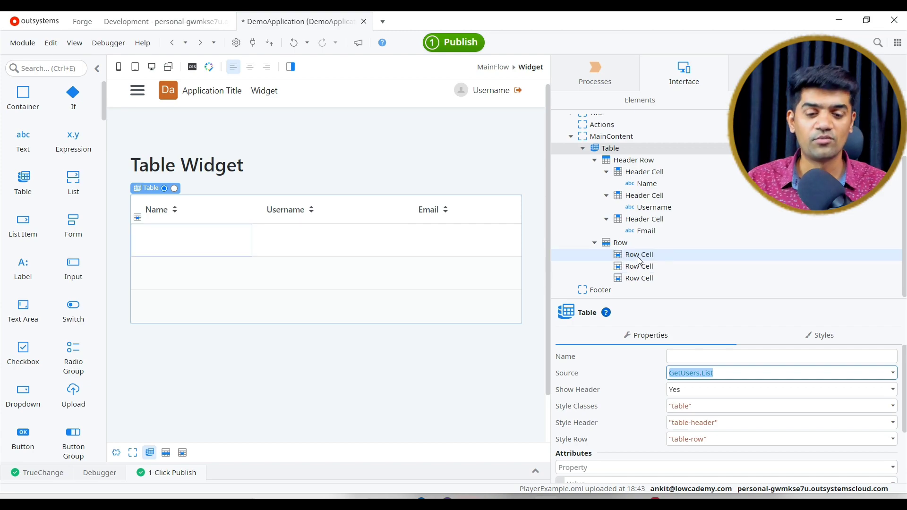
left_click(638, 255)
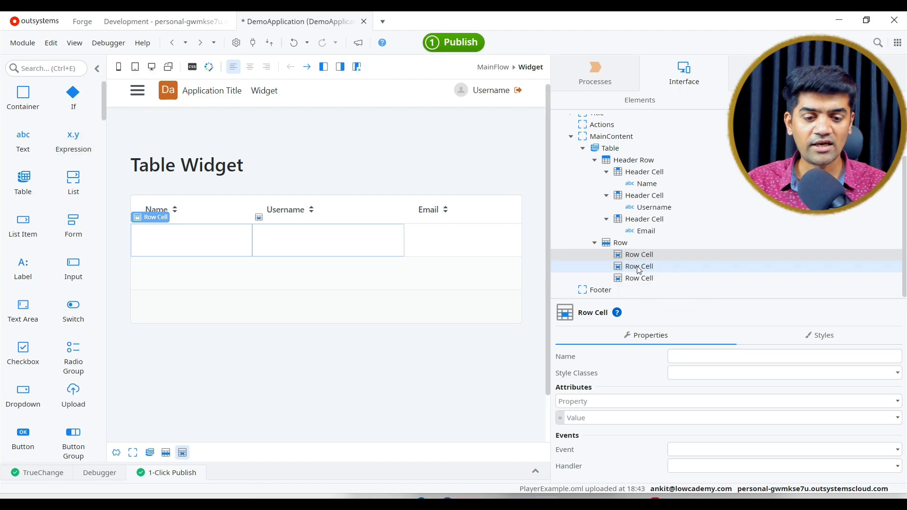
right_click(639, 266)
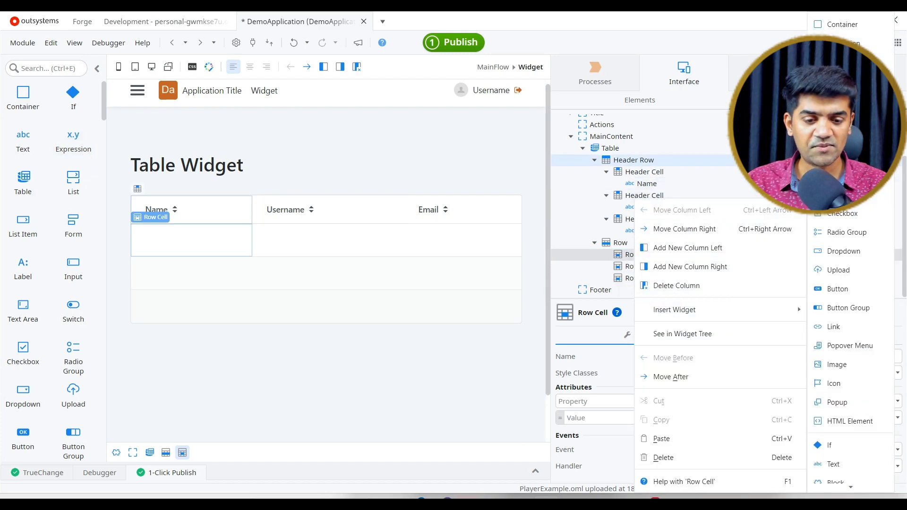
Bind the first row cell to an expression GetUsers.List.Current.User.Name
left_click(674, 310)
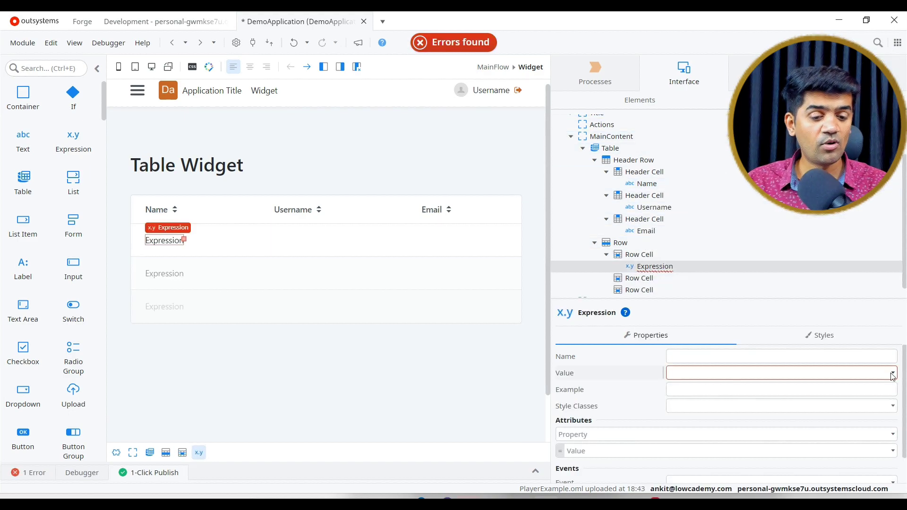
left_click(891, 373)
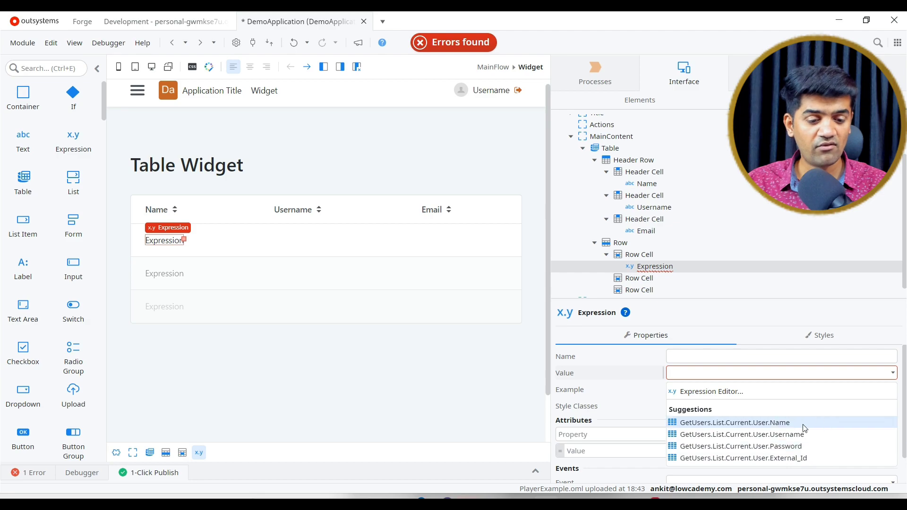
left_click(709, 391)
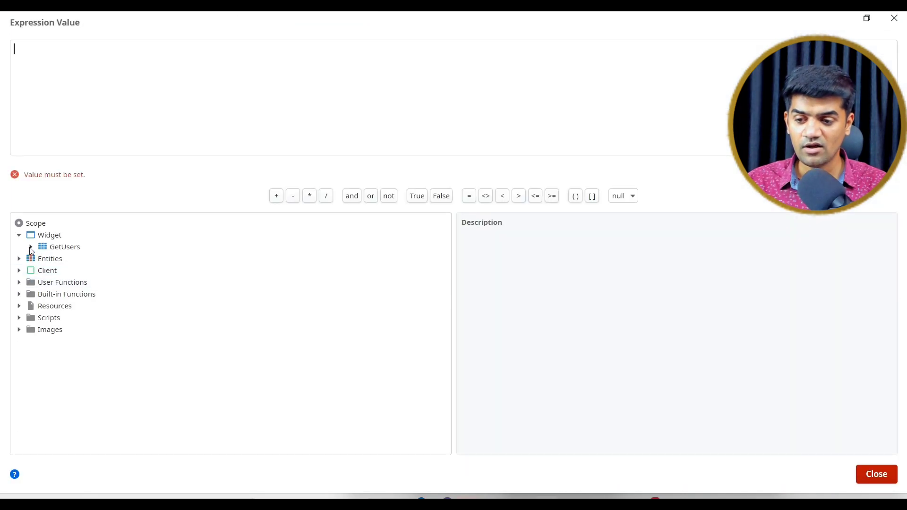
left_click(31, 246)
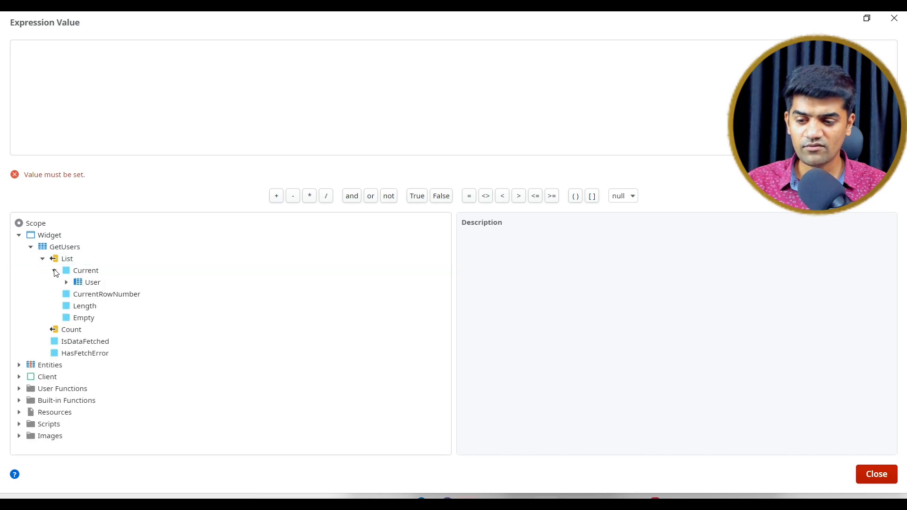
left_click(66, 283)
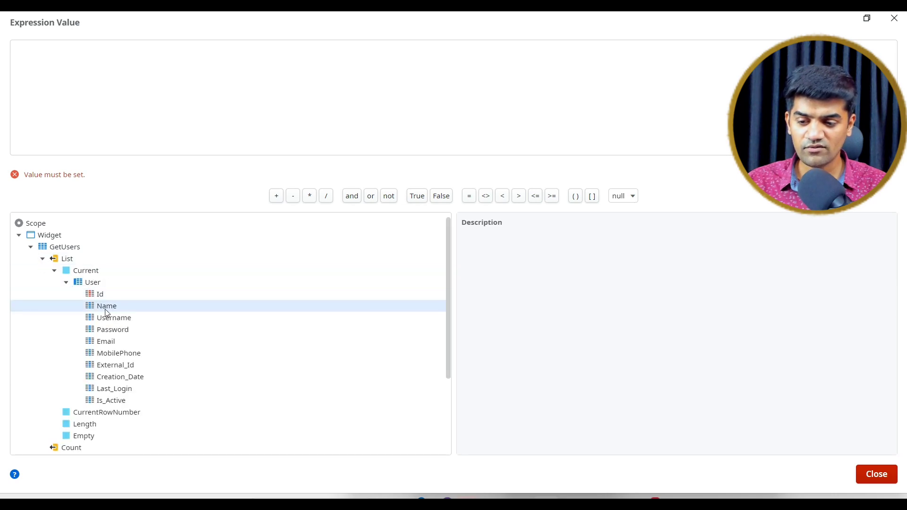
double_click(107, 306)
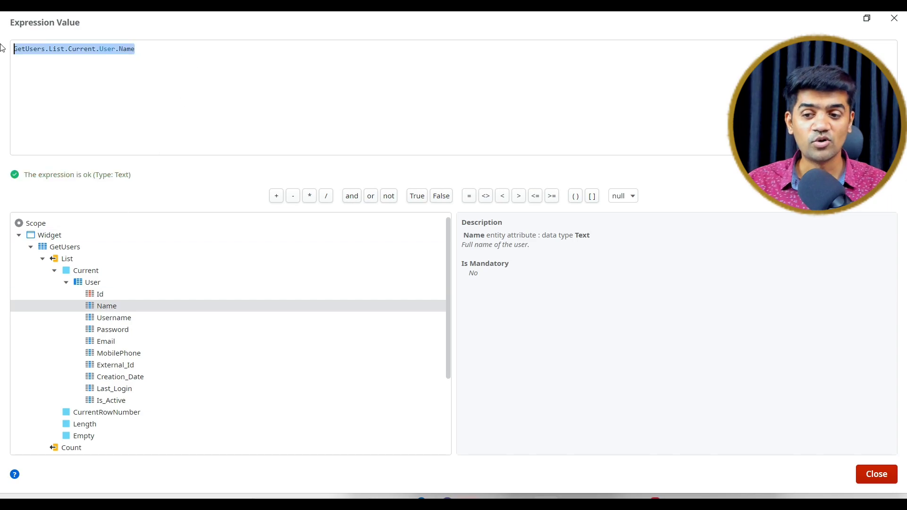
left_click(876, 474)
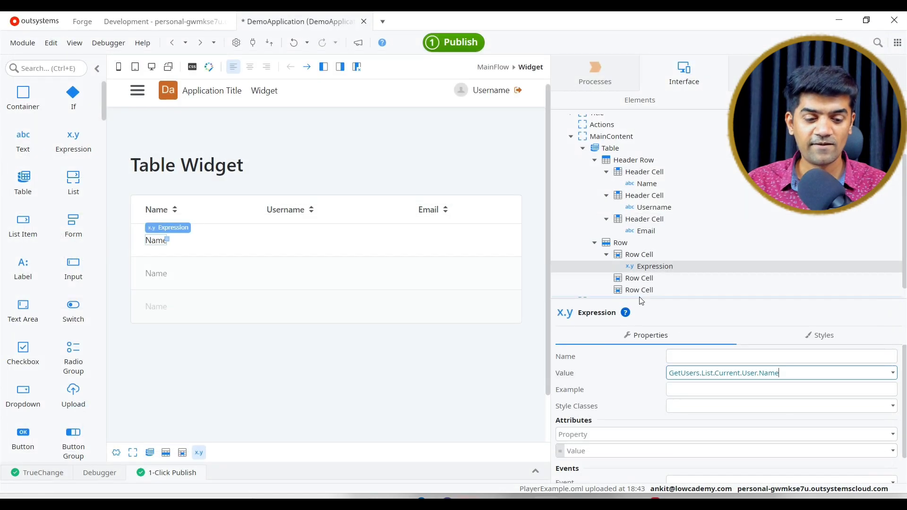
Bind the second and third row cells to User.Username and User.Email expressions
left_click(638, 278)
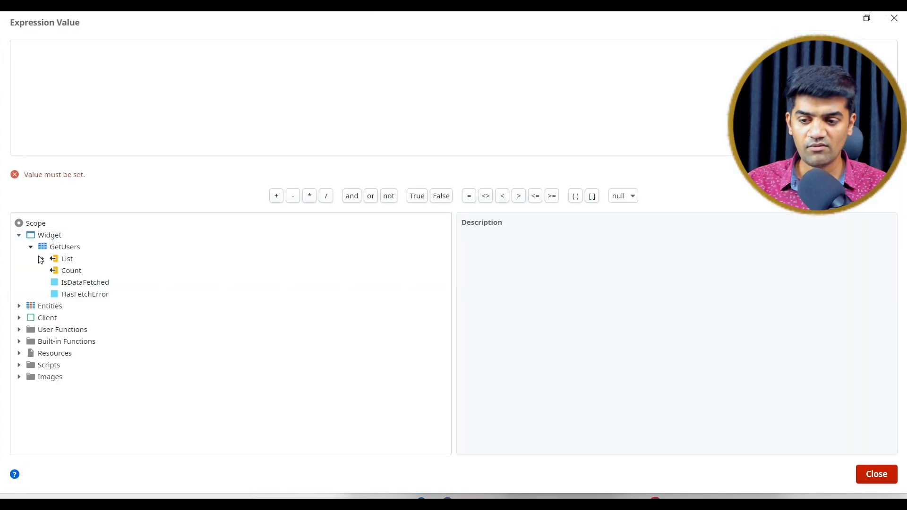
left_click(52, 259)
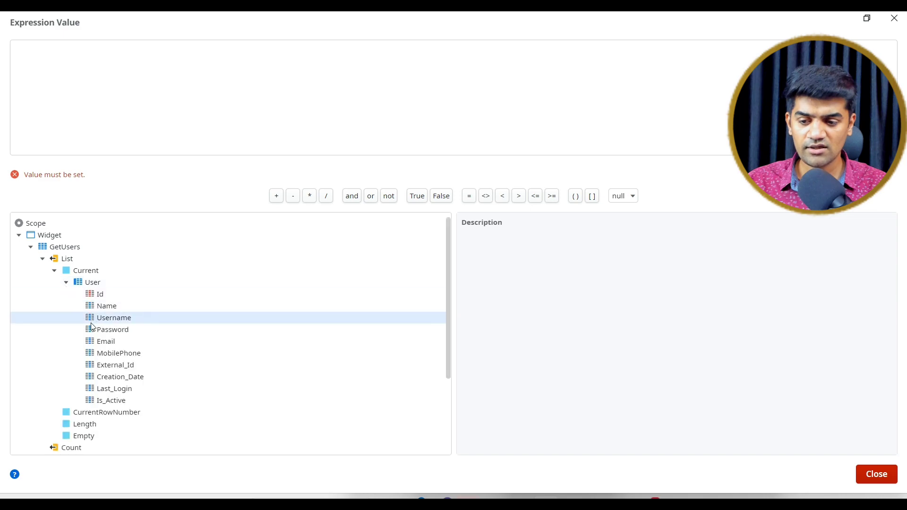
double_click(114, 318)
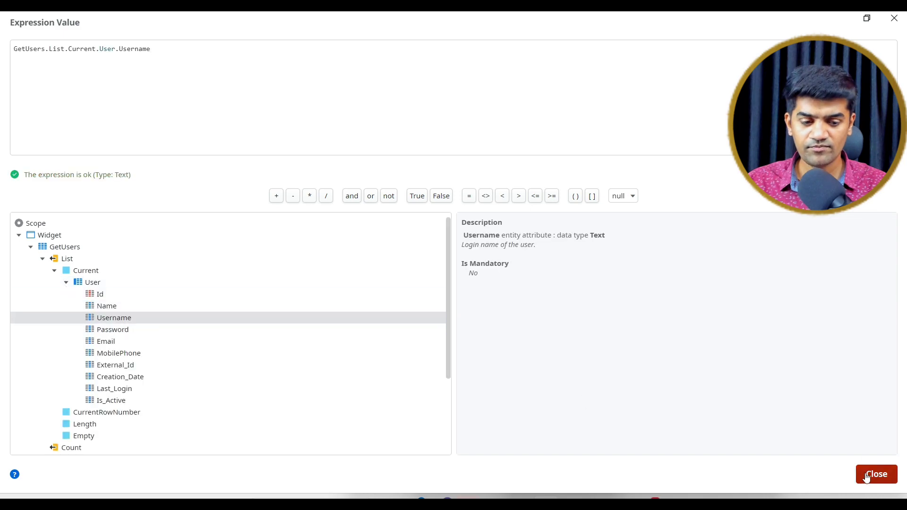
left_click(876, 474)
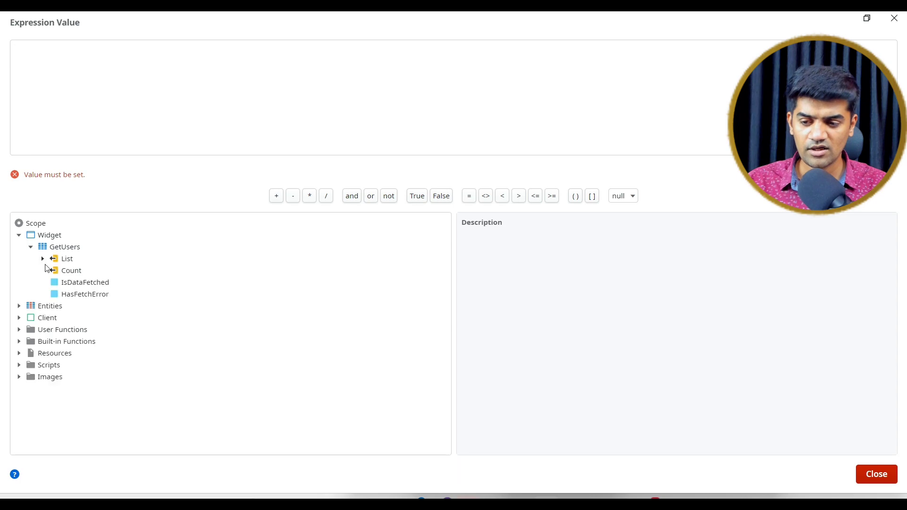
left_click(42, 258)
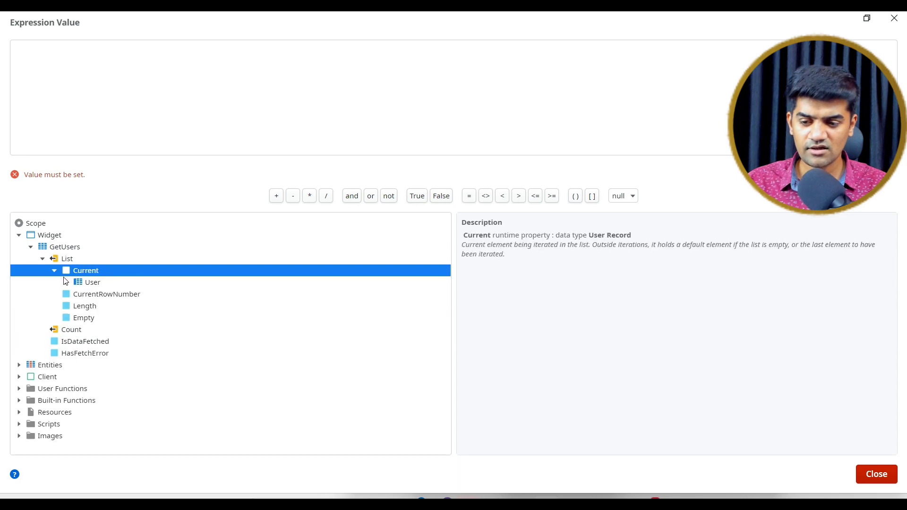
left_click(92, 281)
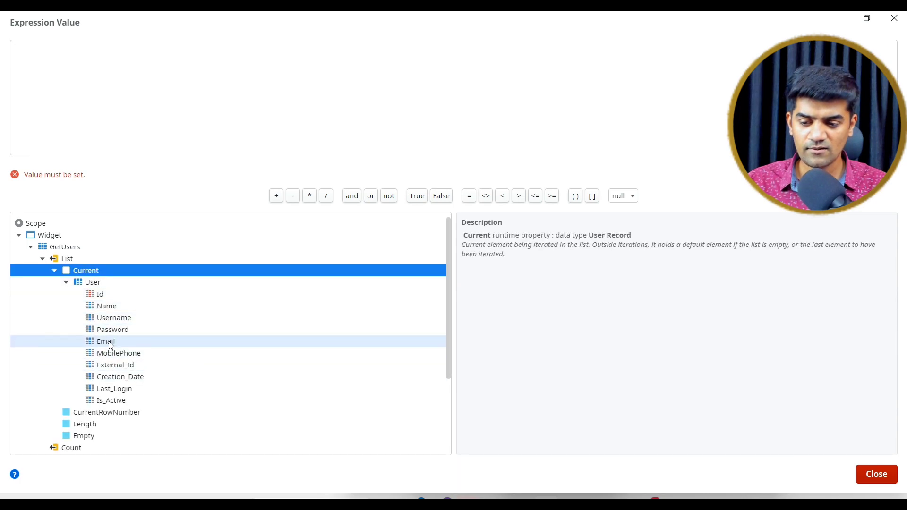
double_click(105, 341)
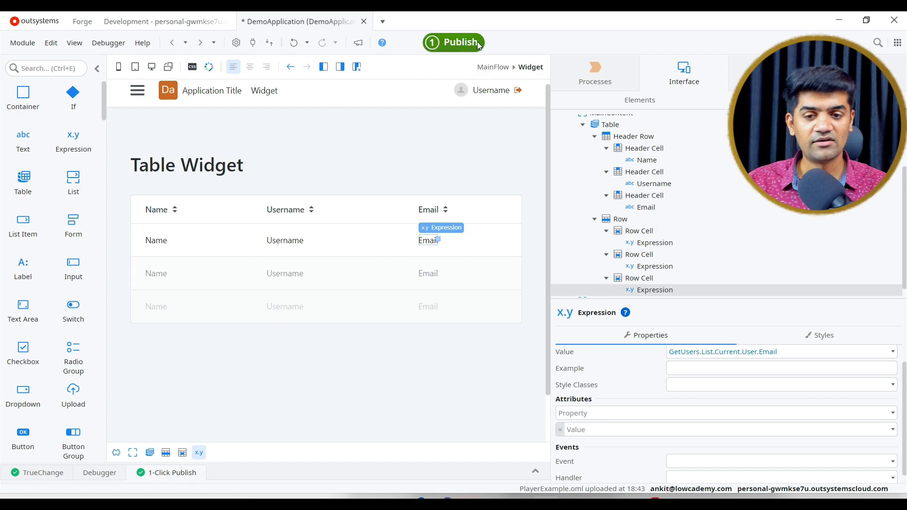
Publish with 1-Click Publish and sign in to DemoApplication in Chrome
left_click(454, 41)
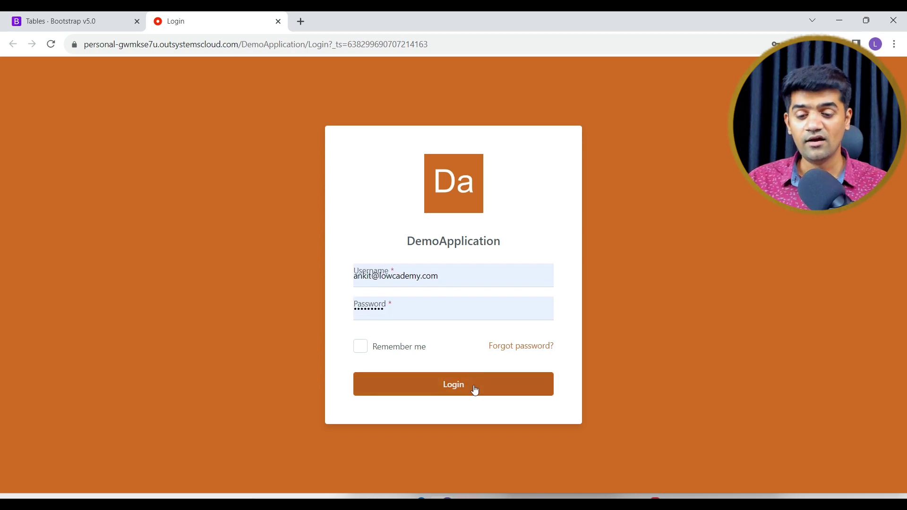
left_click(453, 384)
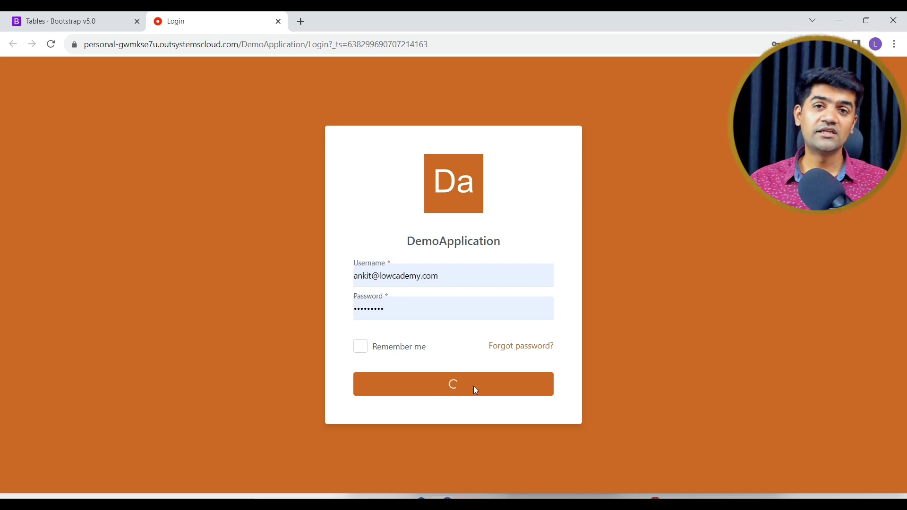
left_click(453, 384)
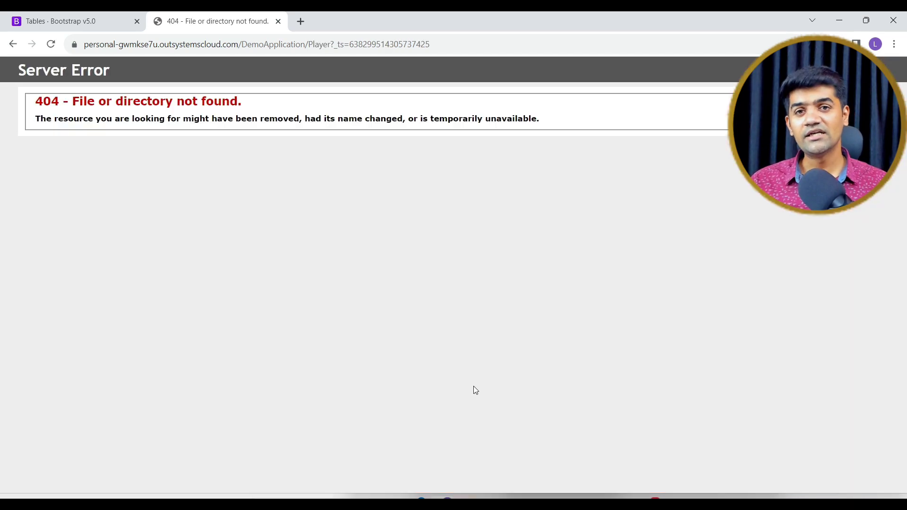
mouse_move(350, 226)
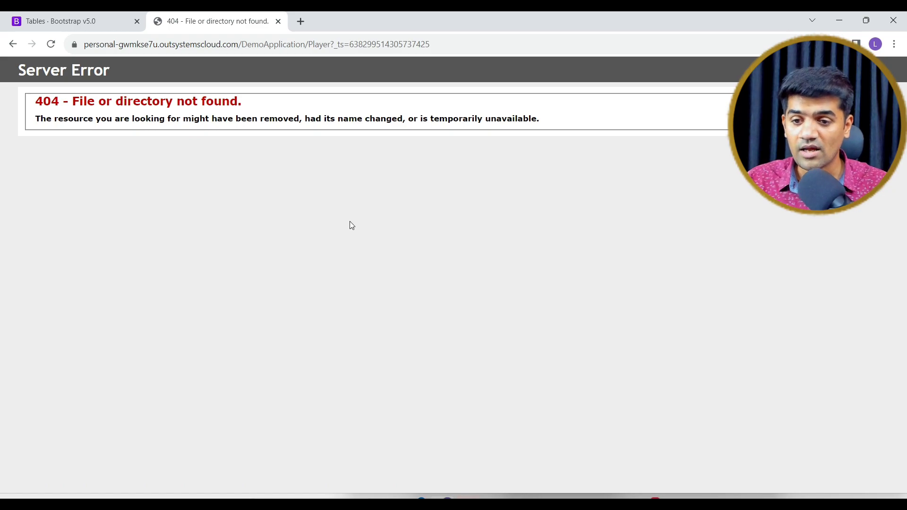
left_click(255, 44)
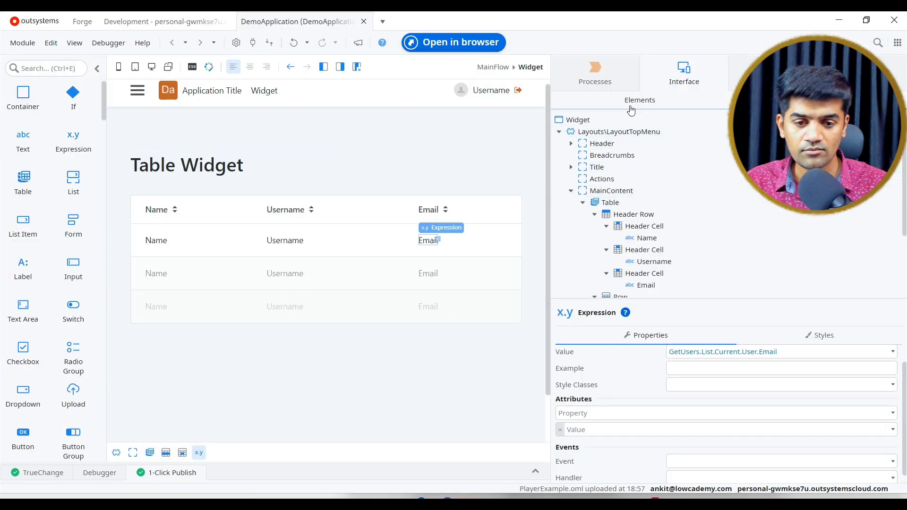
Open the Widget screen in the browser to see the populated users table
right_click(604, 178)
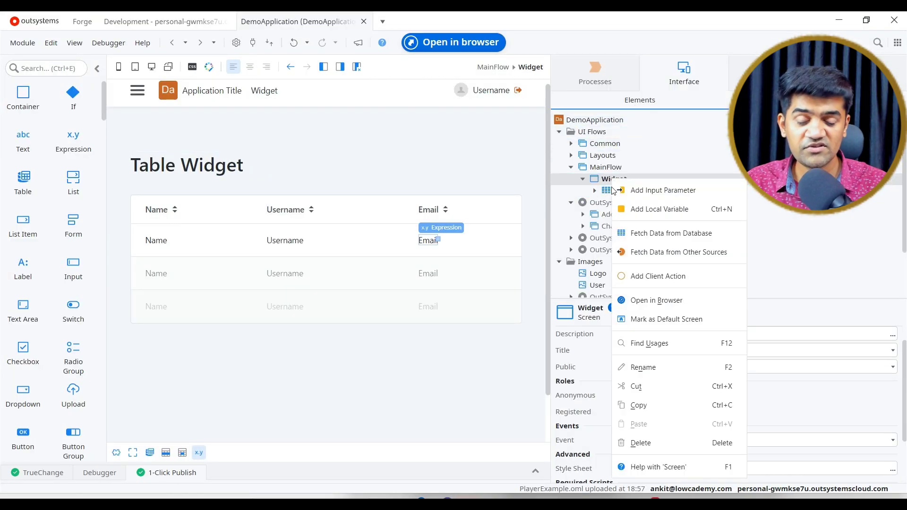
left_click(671, 233)
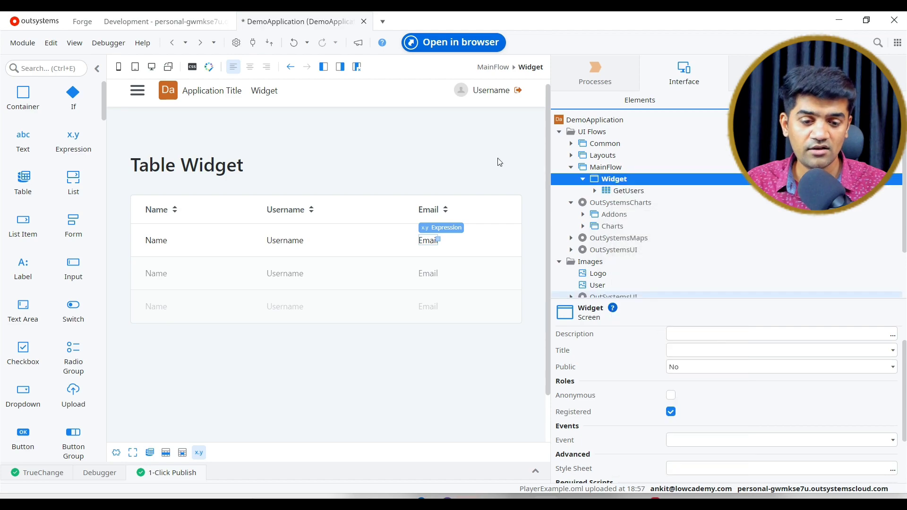
left_click(172, 472)
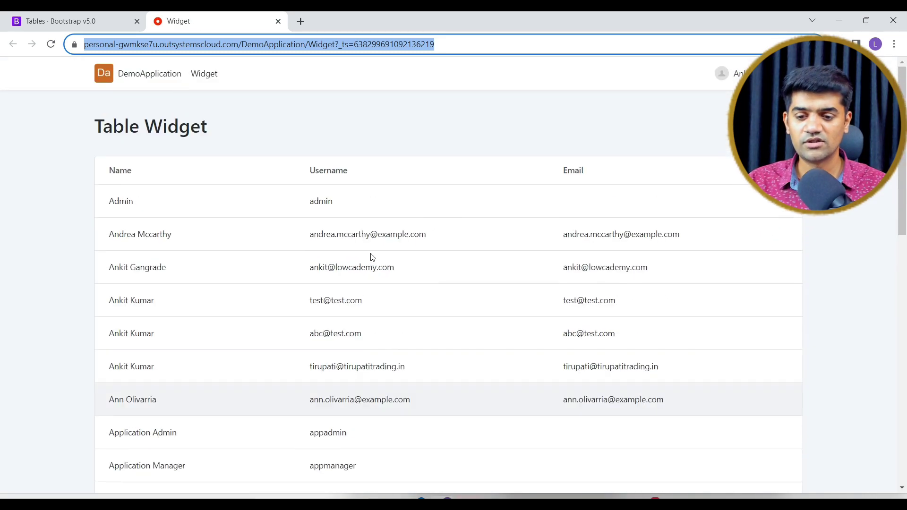
mouse_move(585, 181)
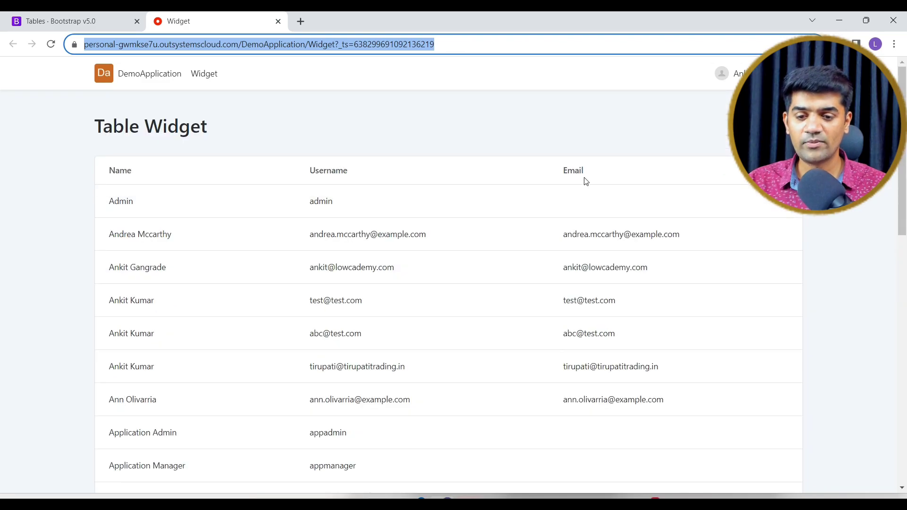
Scroll through the running users list in Chrome before returning to Service Studio
scroll("down", 3)
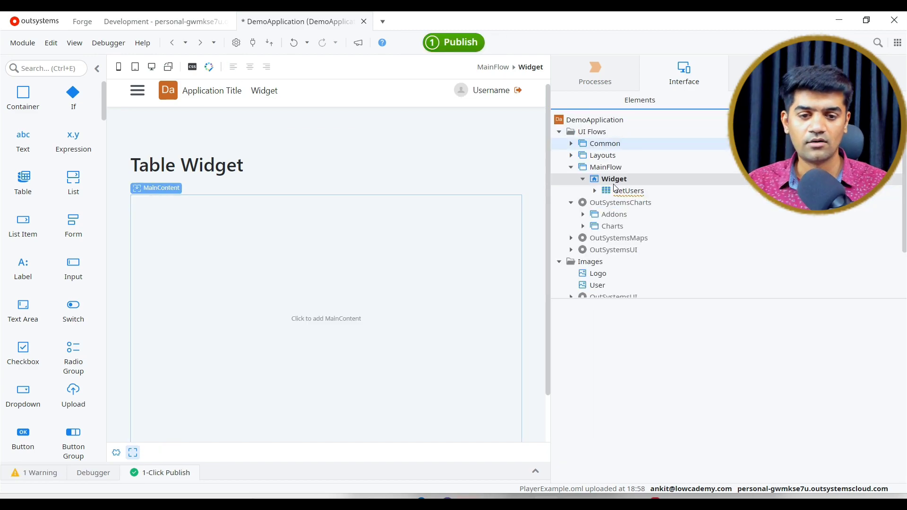
Drop the GetUsers aggregate onto MainContent to generate the Name, Username, Email, Mobile Phone table
left_click(614, 178)
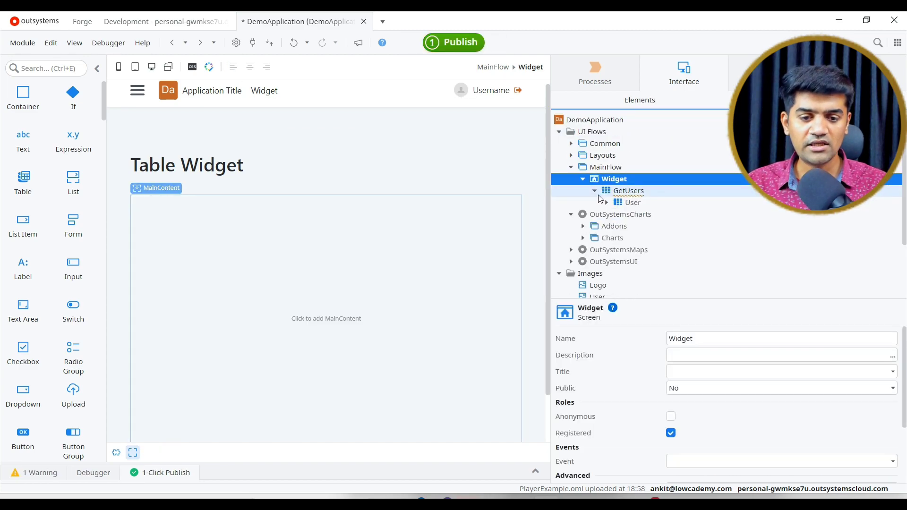
mouse_move(630, 190)
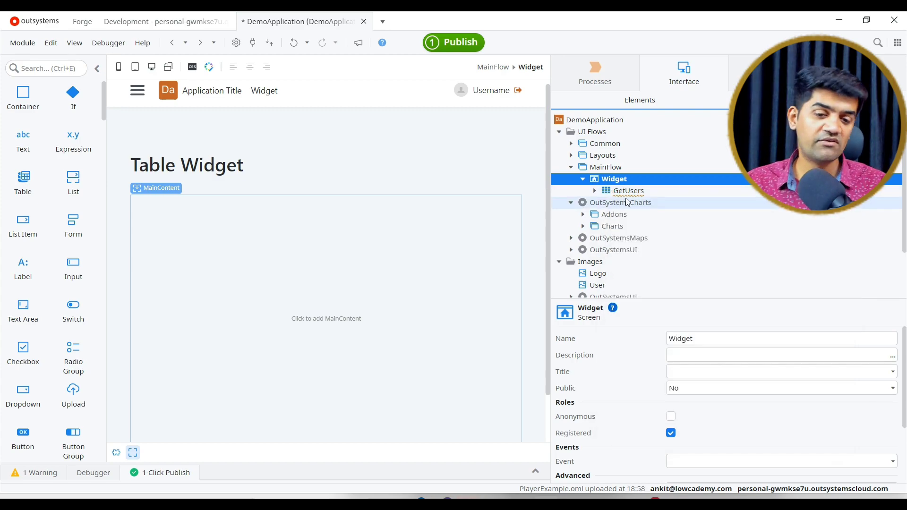
left_click(628, 190)
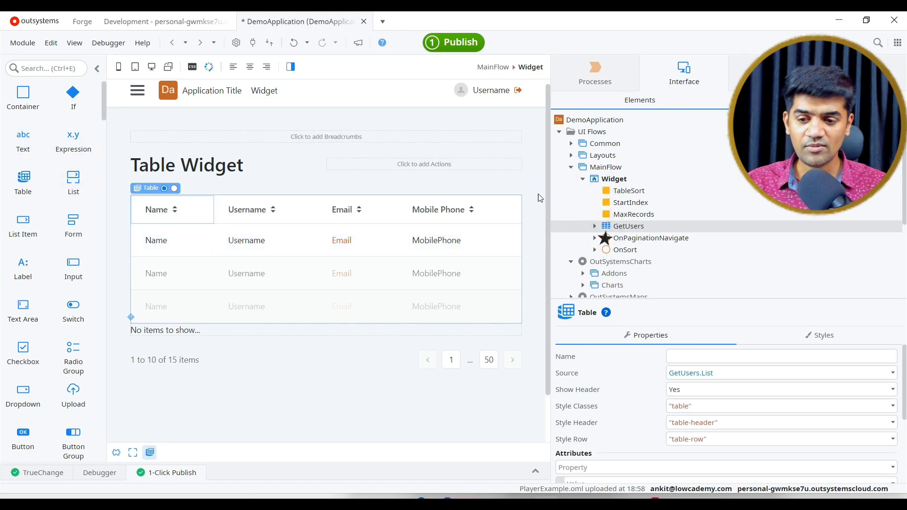
Review the generated OnSort action, MaxRecords variable and Pagination block, then publish the module
left_click(626, 249)
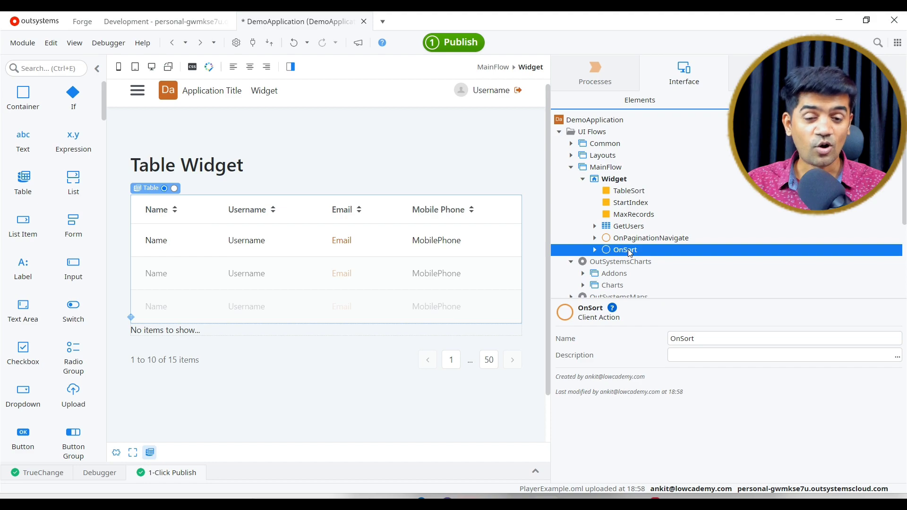
left_click(633, 214)
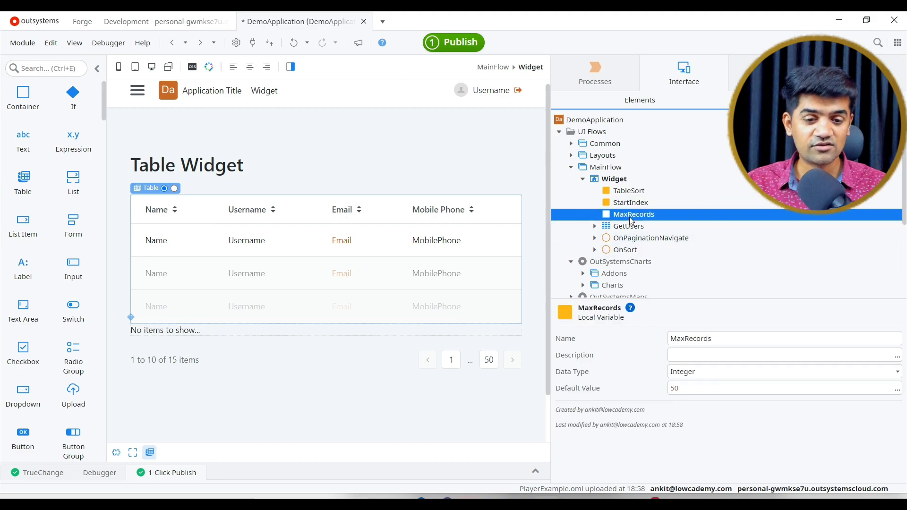
left_click(628, 190)
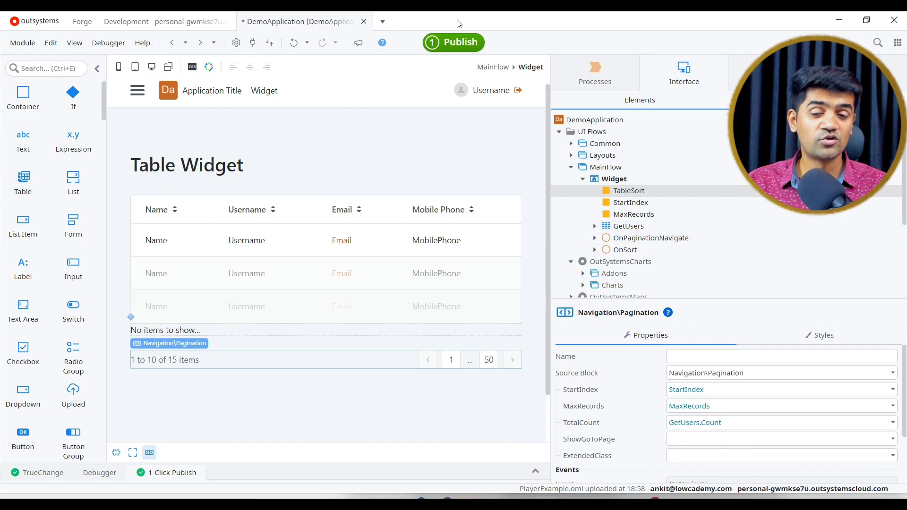
left_click(453, 42)
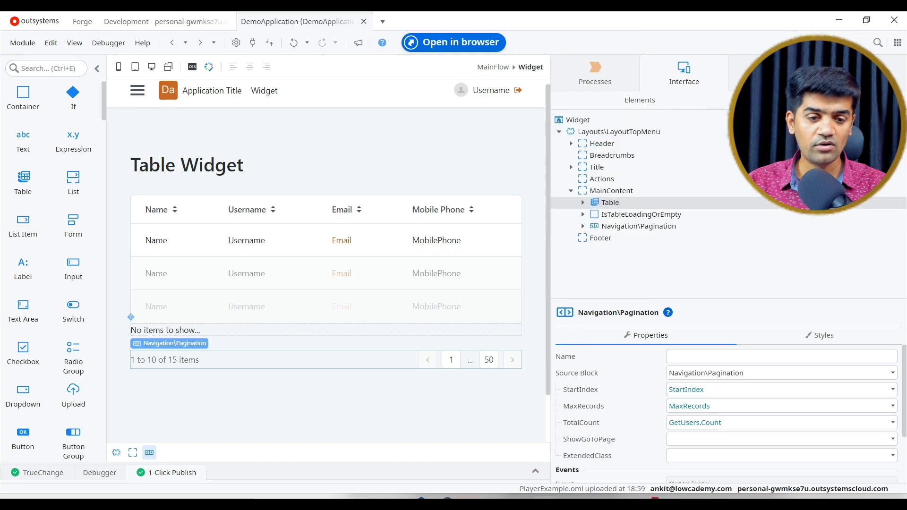
Expand the Table and Header Row in the Widget Tree and review the table via its context menu
left_click(610, 202)
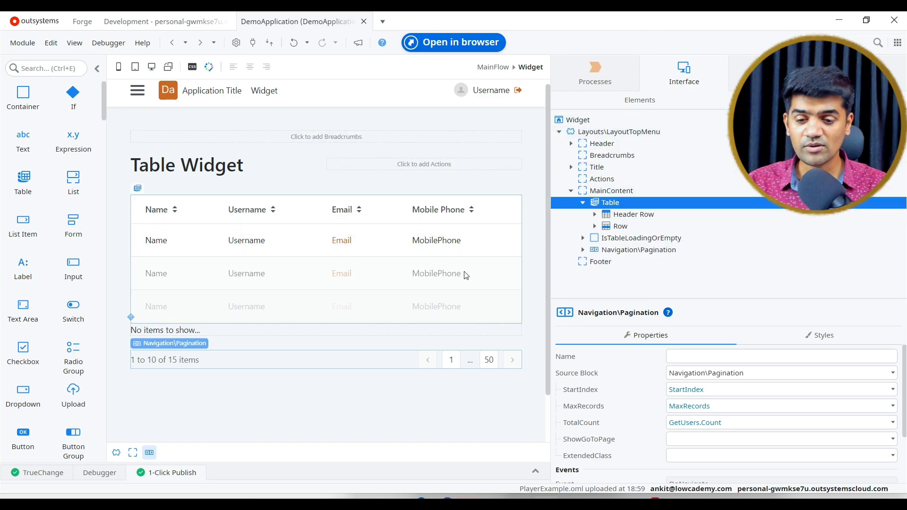
left_click(595, 214)
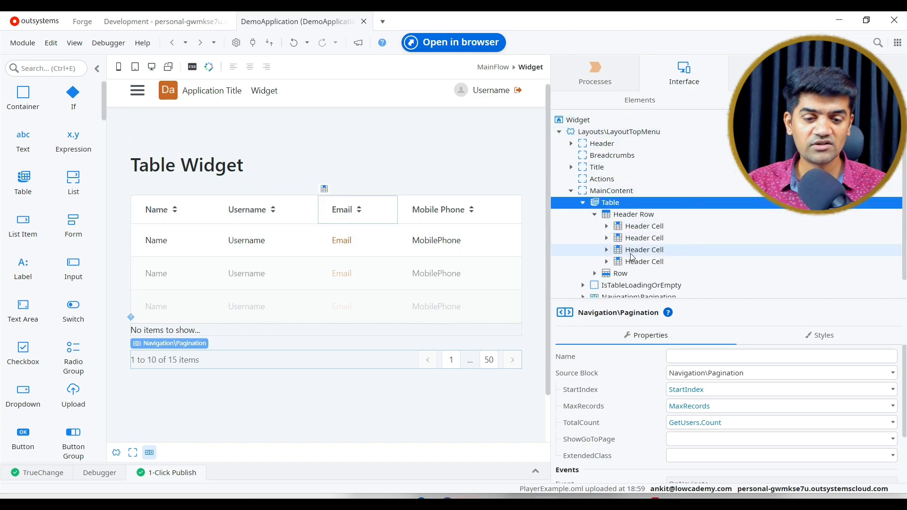
right_click(609, 201)
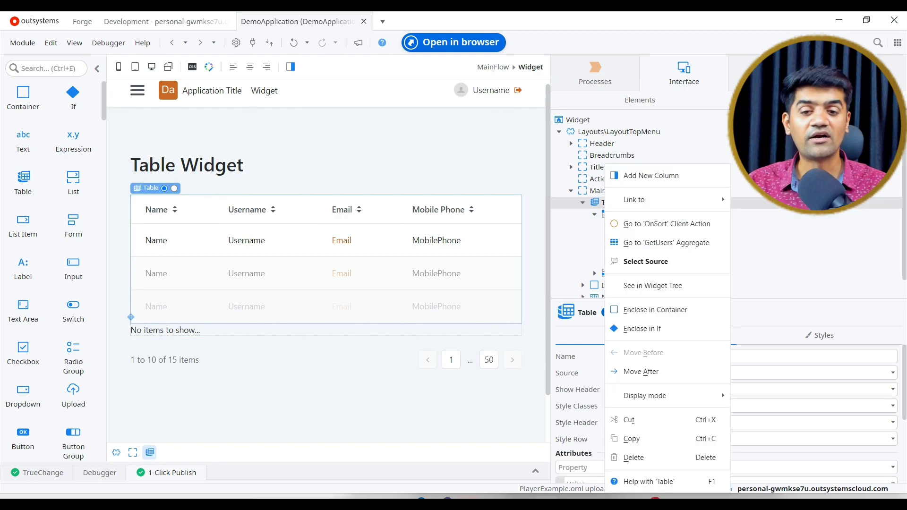
left_click(454, 41)
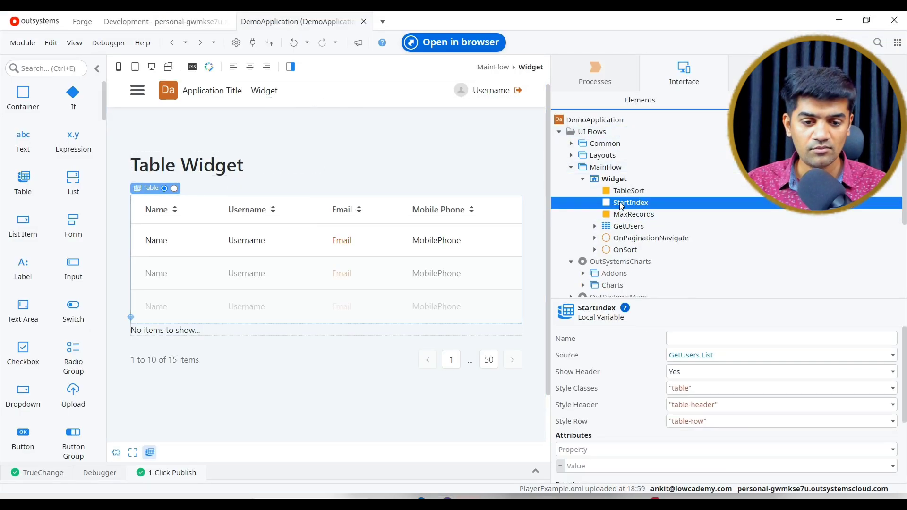
Set the MaxRecords default value to 10 and publish the ten-row page size change
left_click(634, 214)
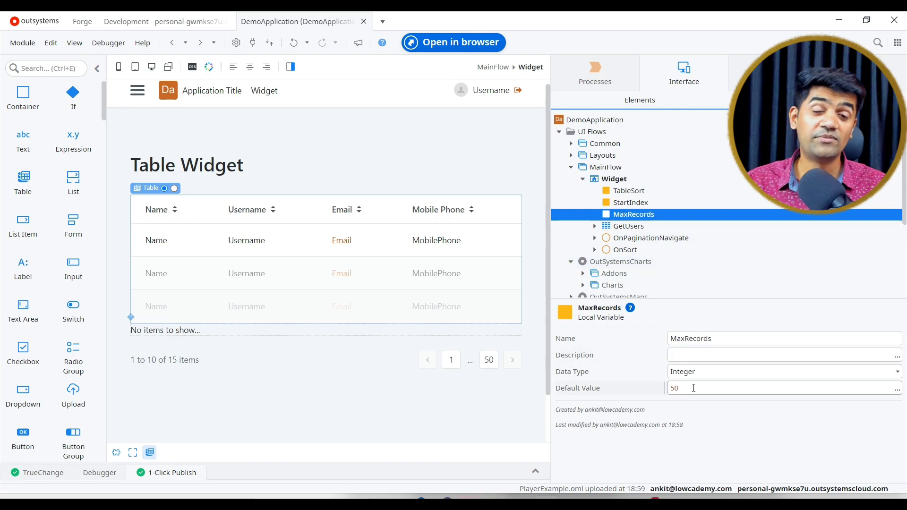
left_click(453, 42)
type("10")
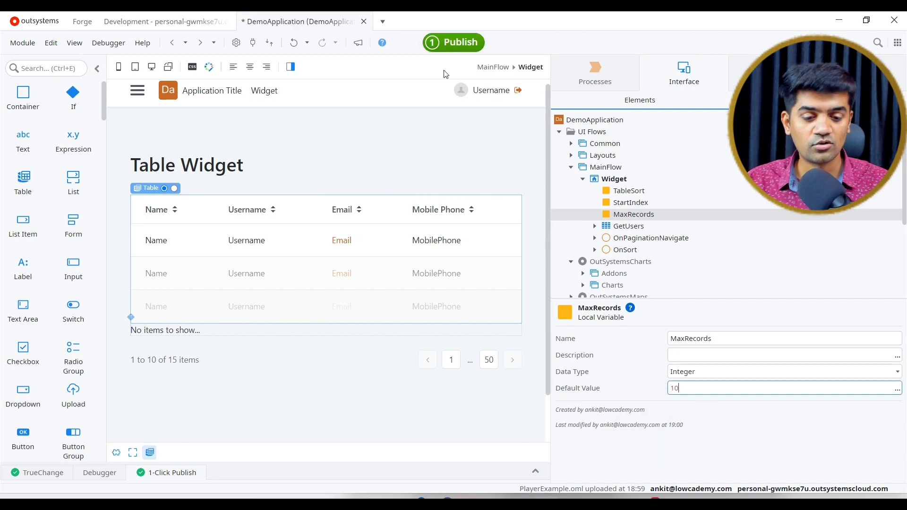
left_click(454, 41)
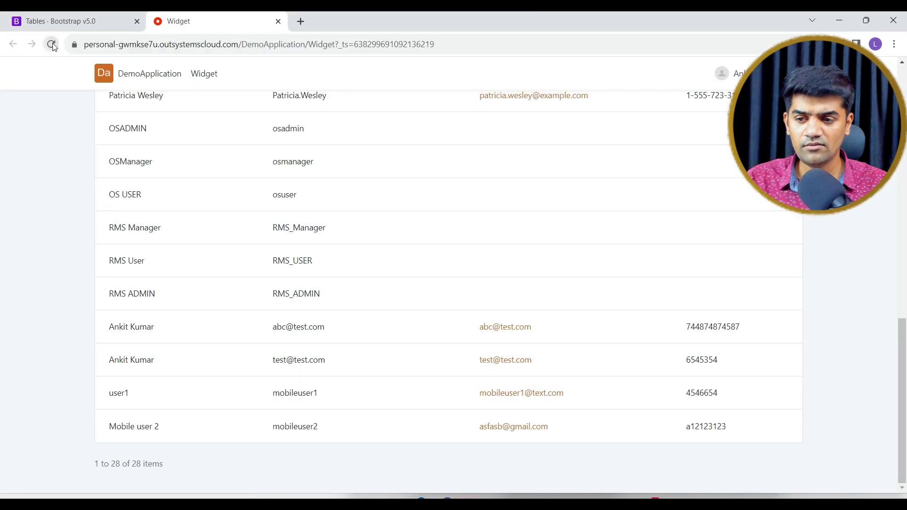
Reload the Widget page, browse the second page of ten users and sort by Username
left_click(51, 44)
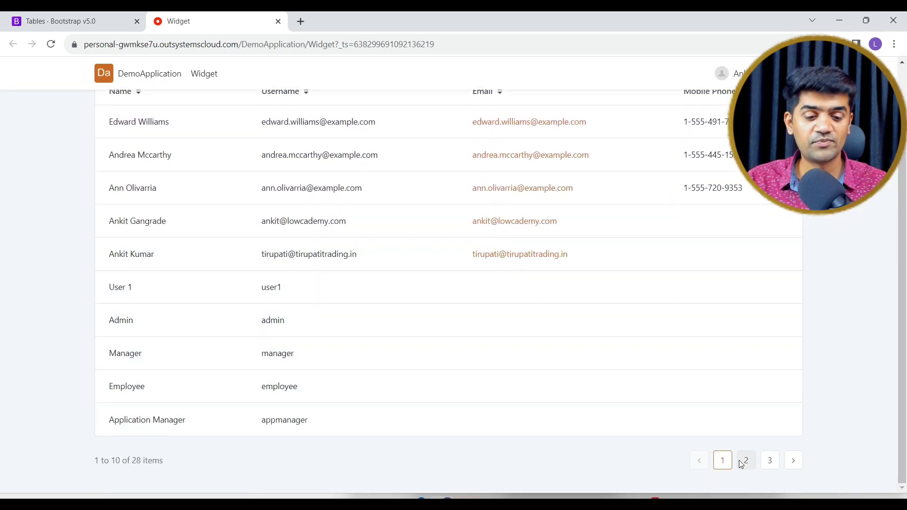
left_click(745, 460)
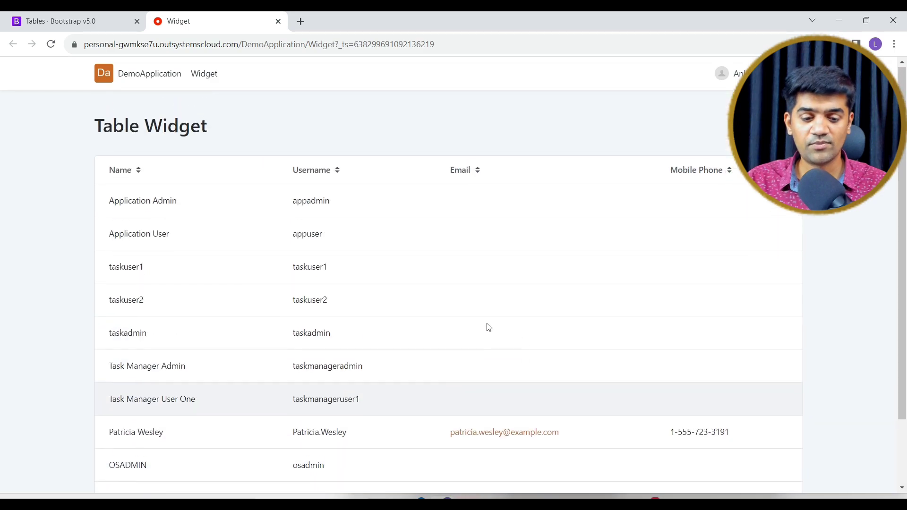
scroll("down", 3)
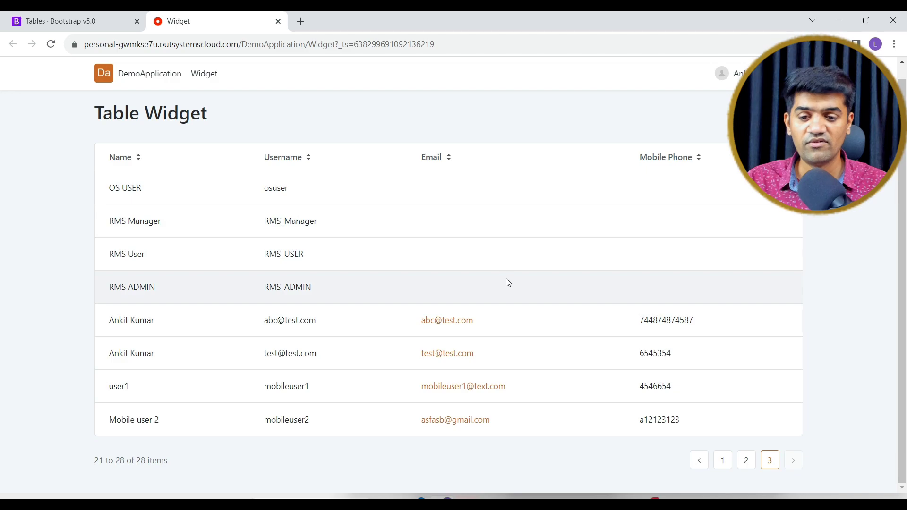
left_click(283, 157)
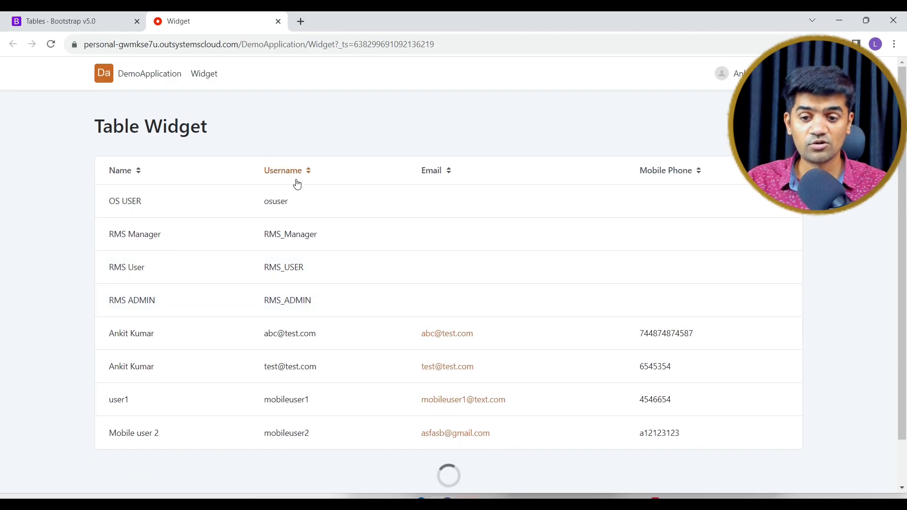
Return to Service Studio and close the publishing progress log
left_click(283, 170)
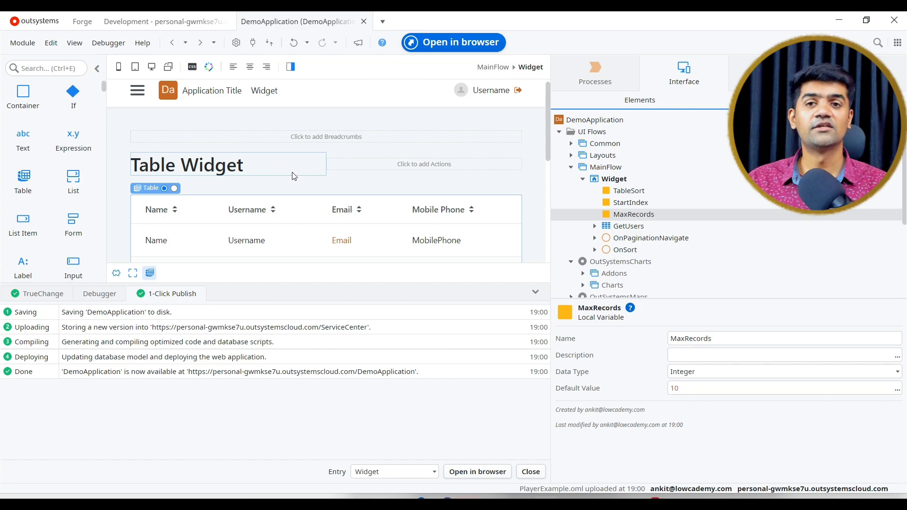
left_click(534, 292)
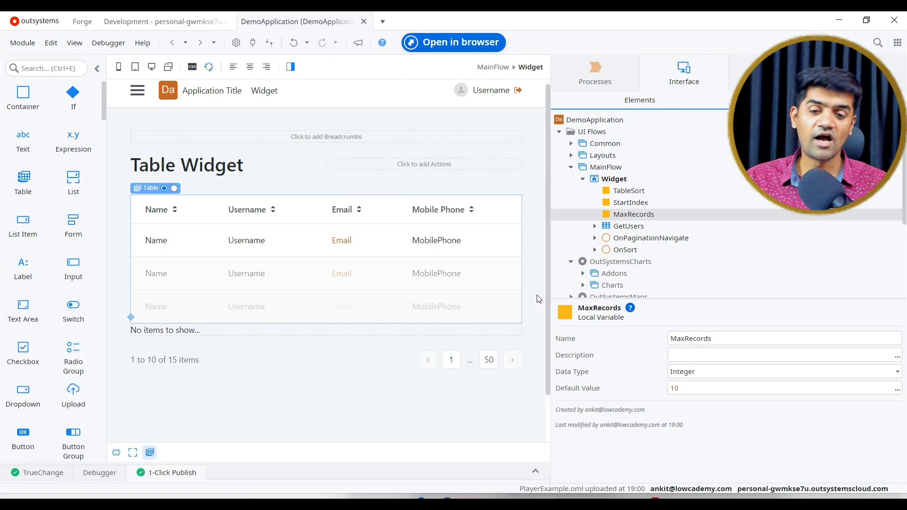